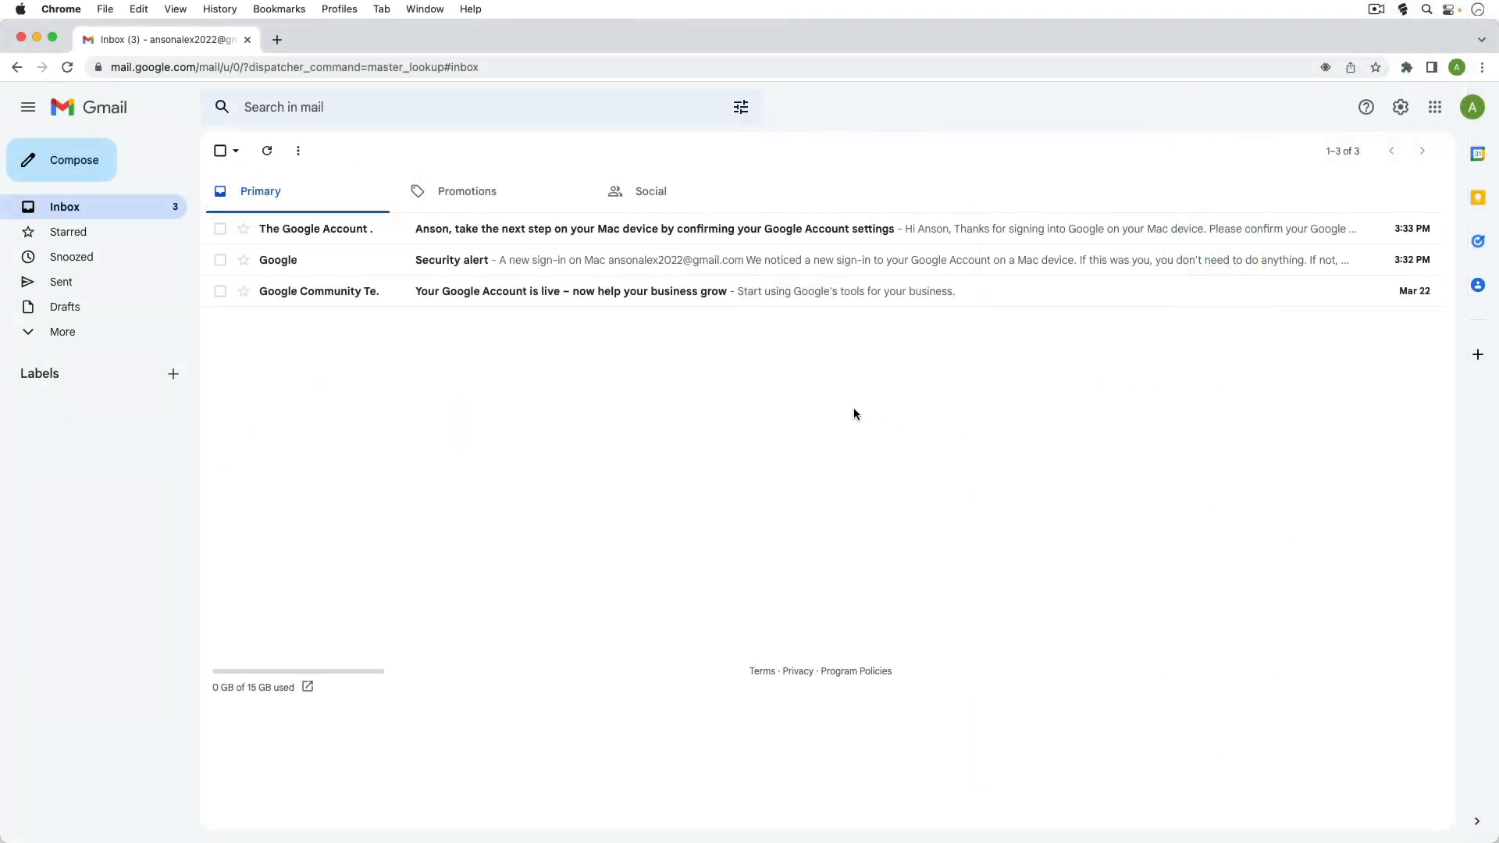
mouse_move(1029, 362)
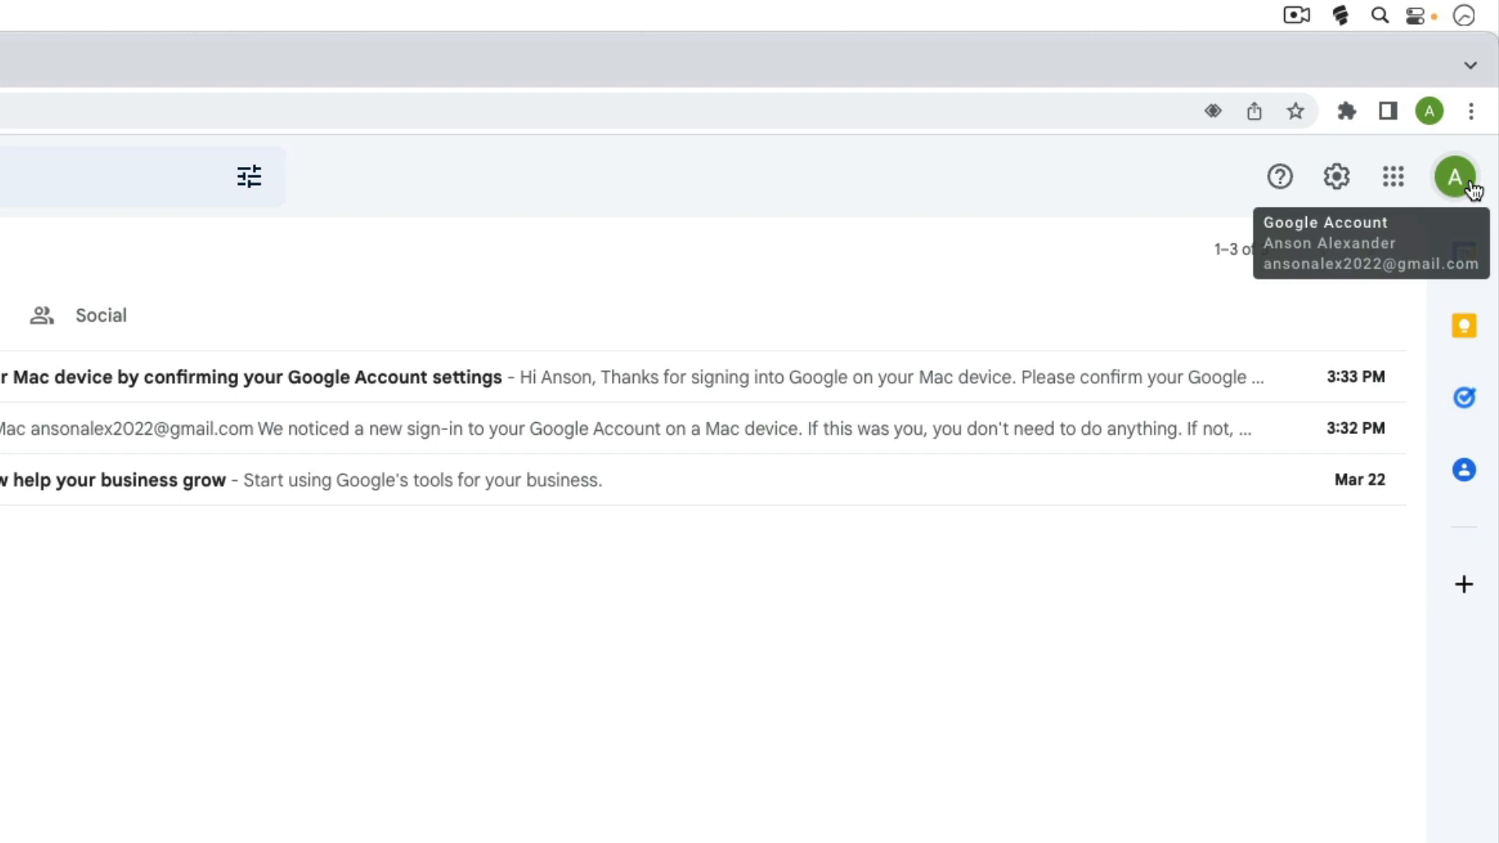
Show the account menu for the signed-in Google account from the Gmail inbox.
click(1454, 177)
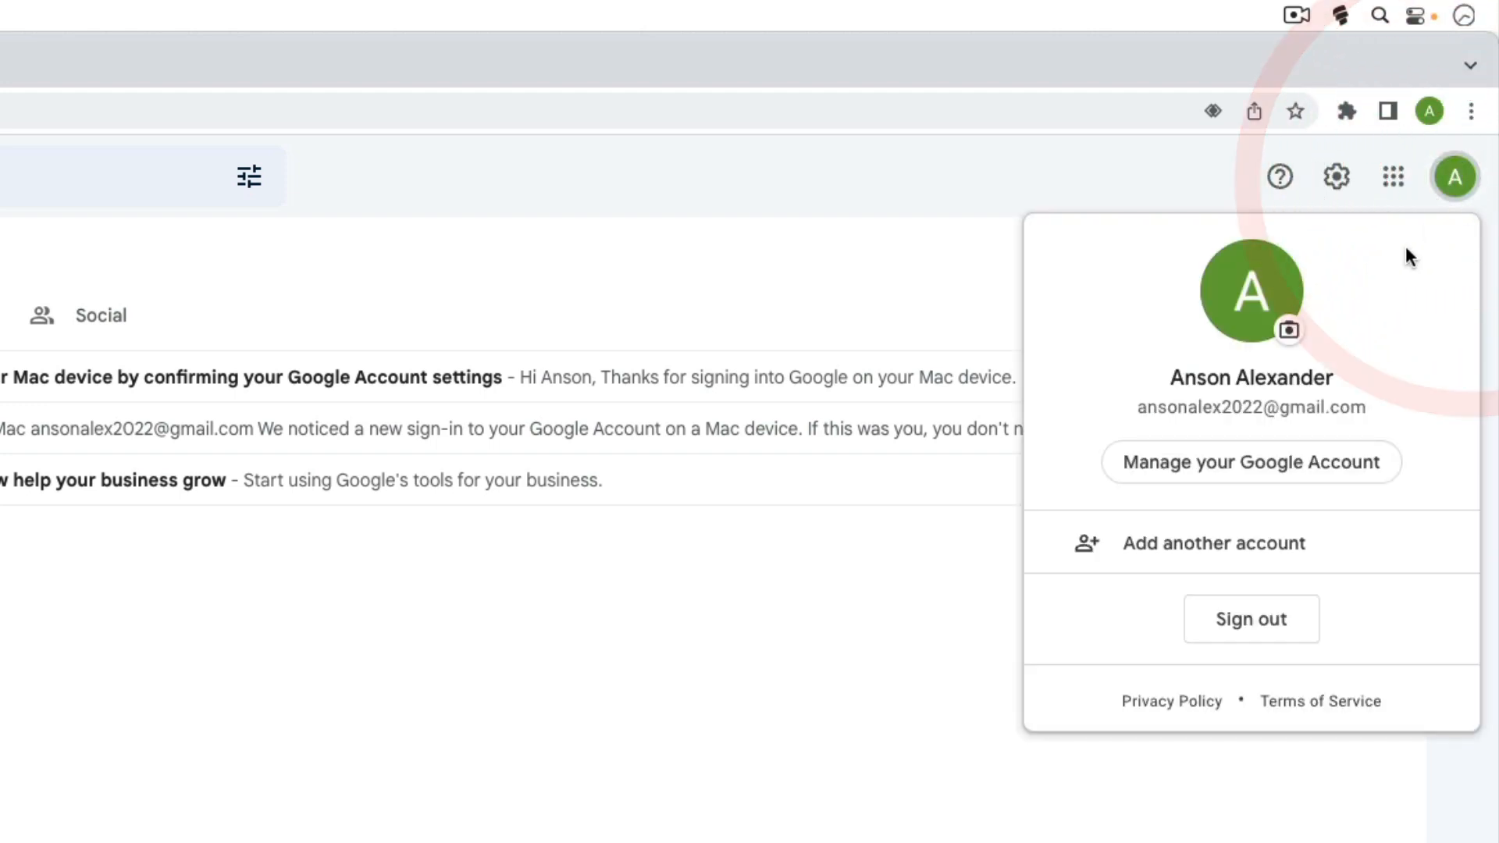
mouse_move(1390, 399)
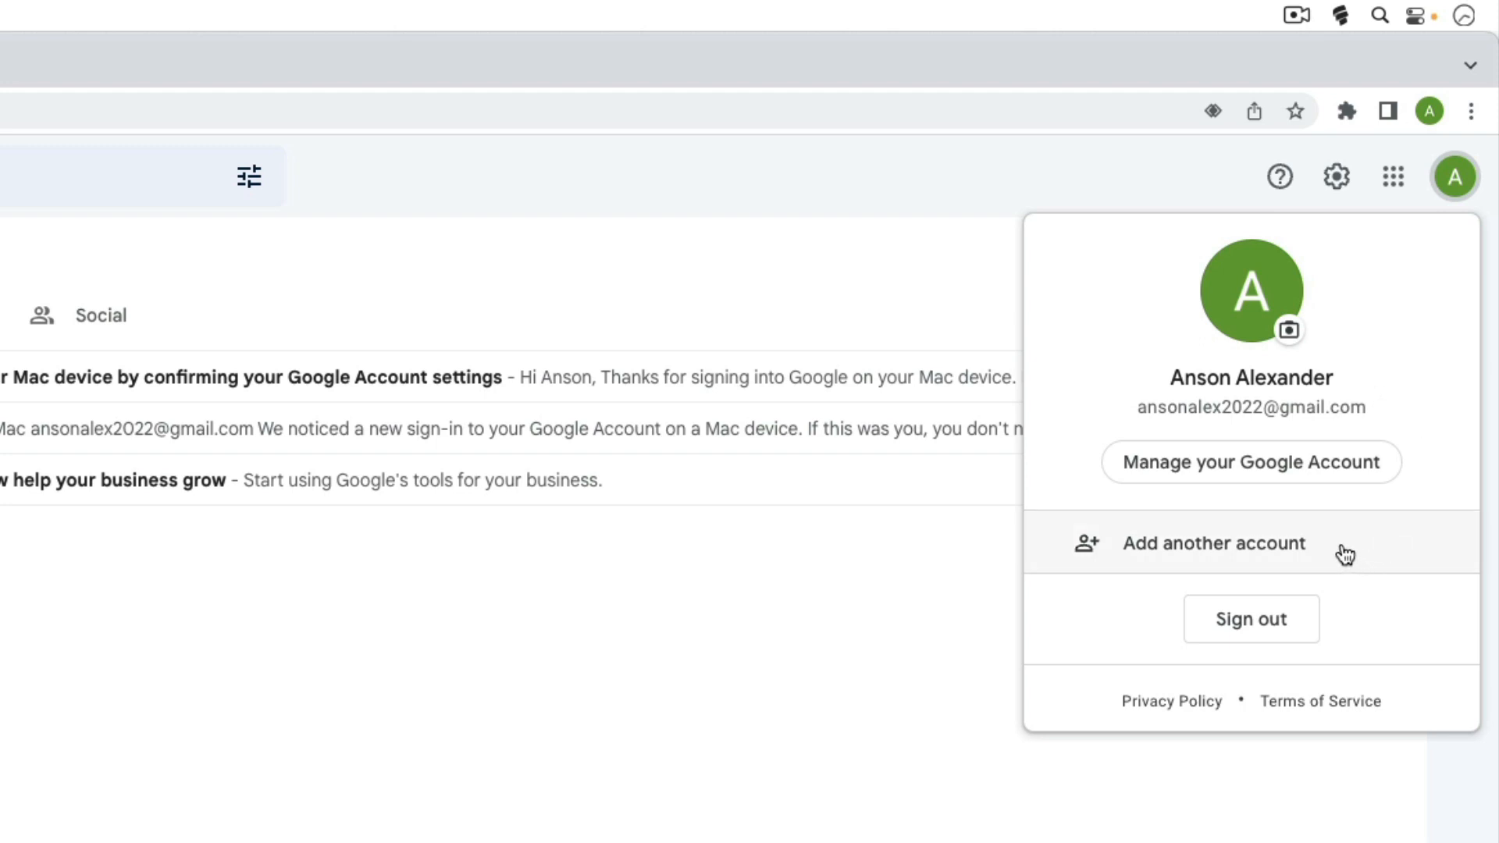
Sign in a second Google account with its saved password and skip the setup suggestions.
click(1213, 543)
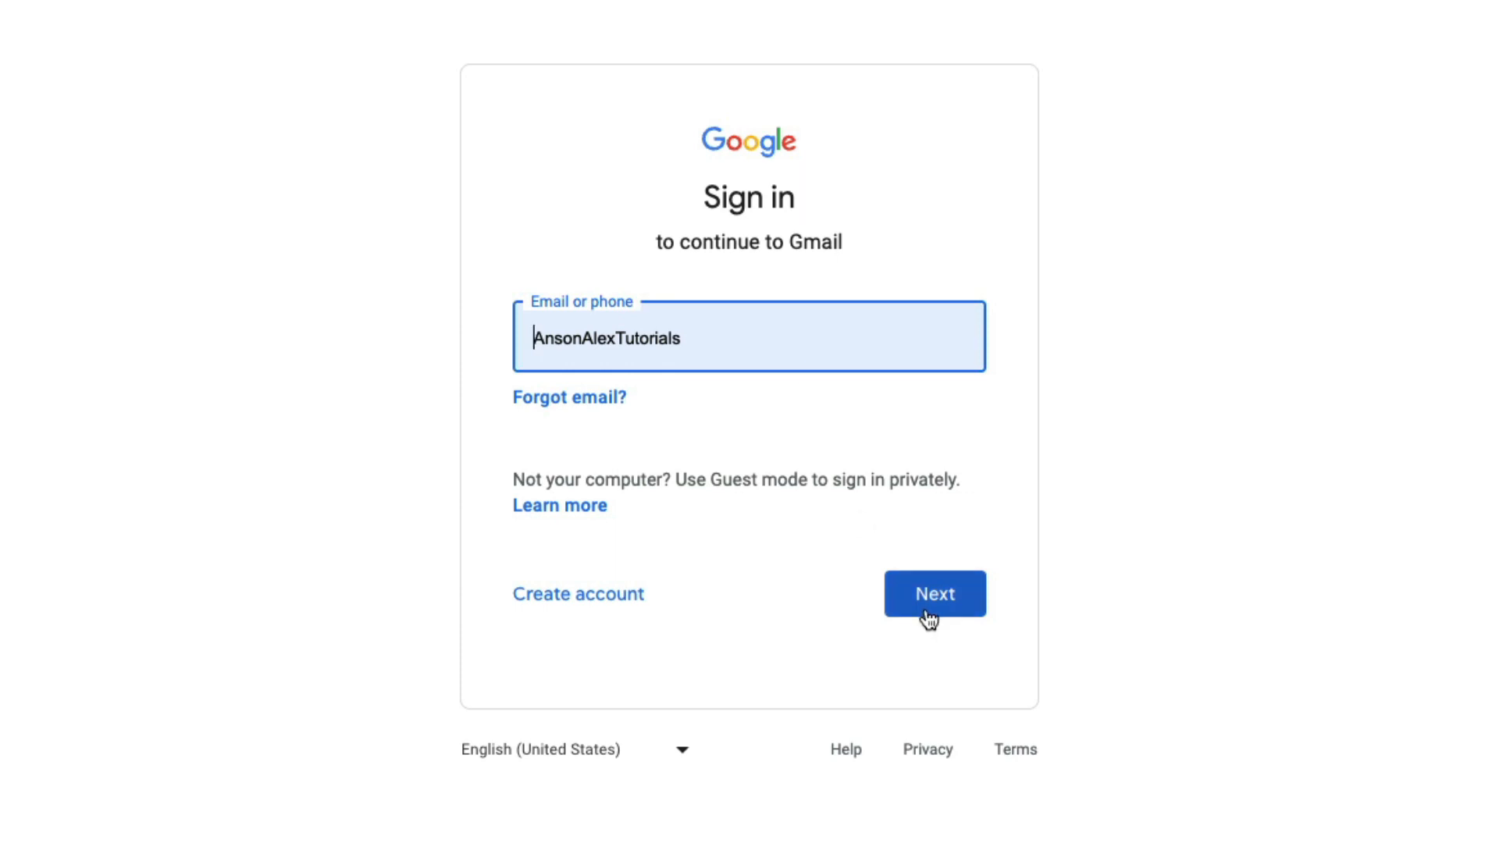
click(934, 594)
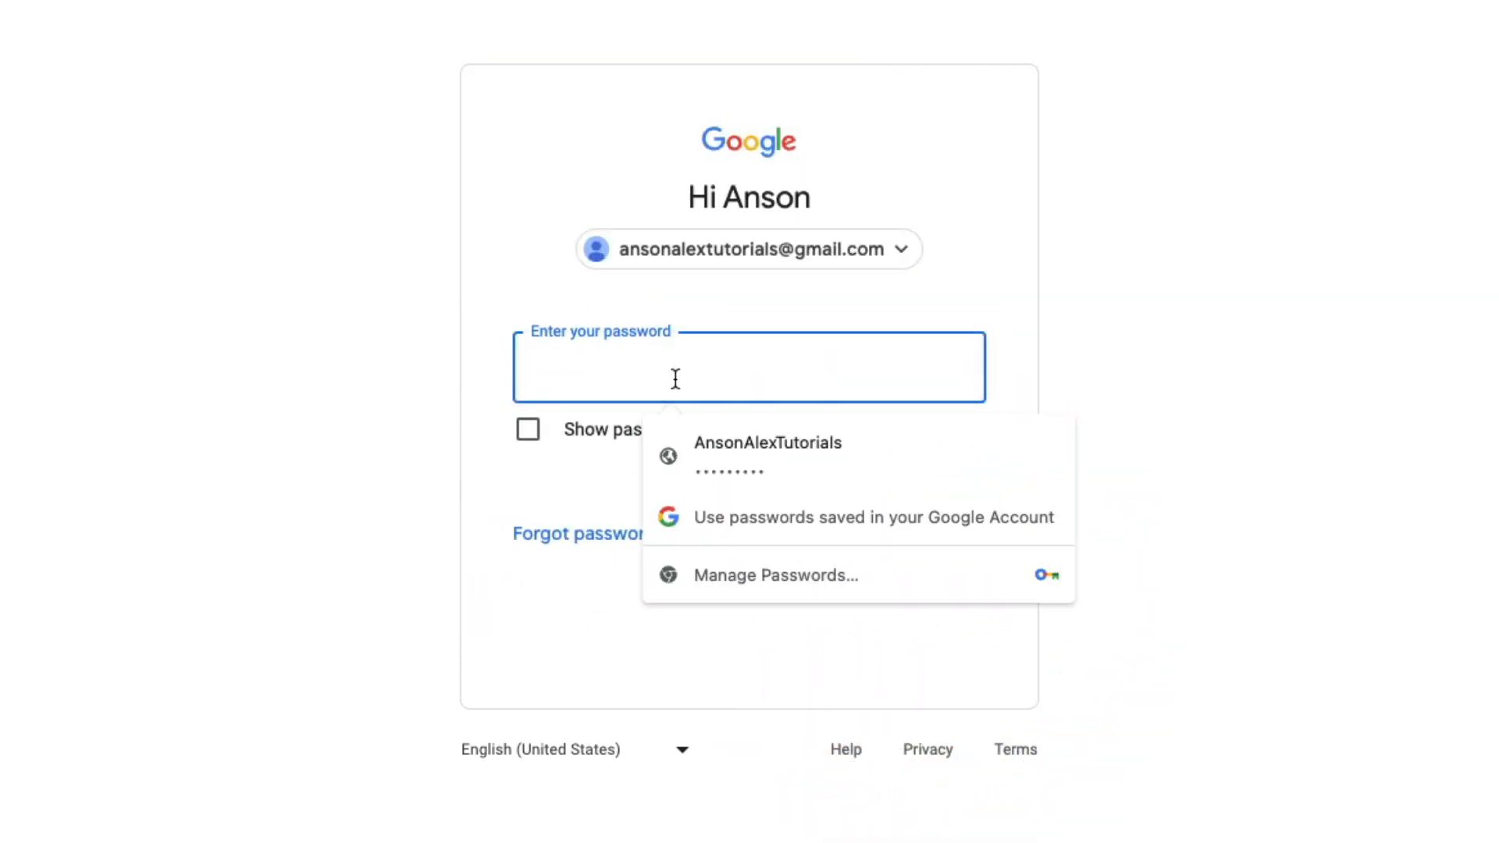
click(769, 456)
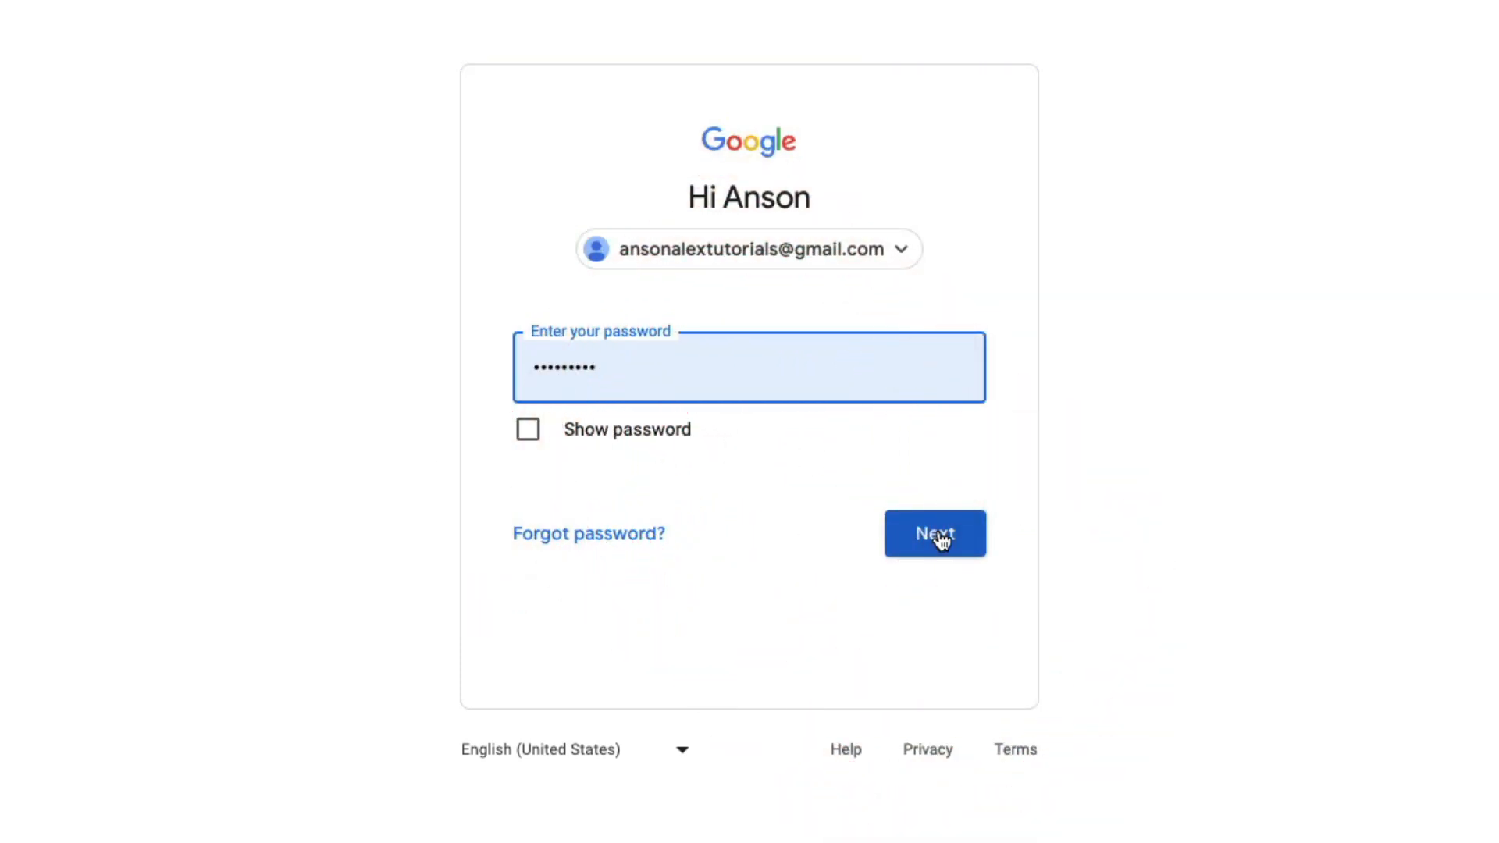
click(934, 534)
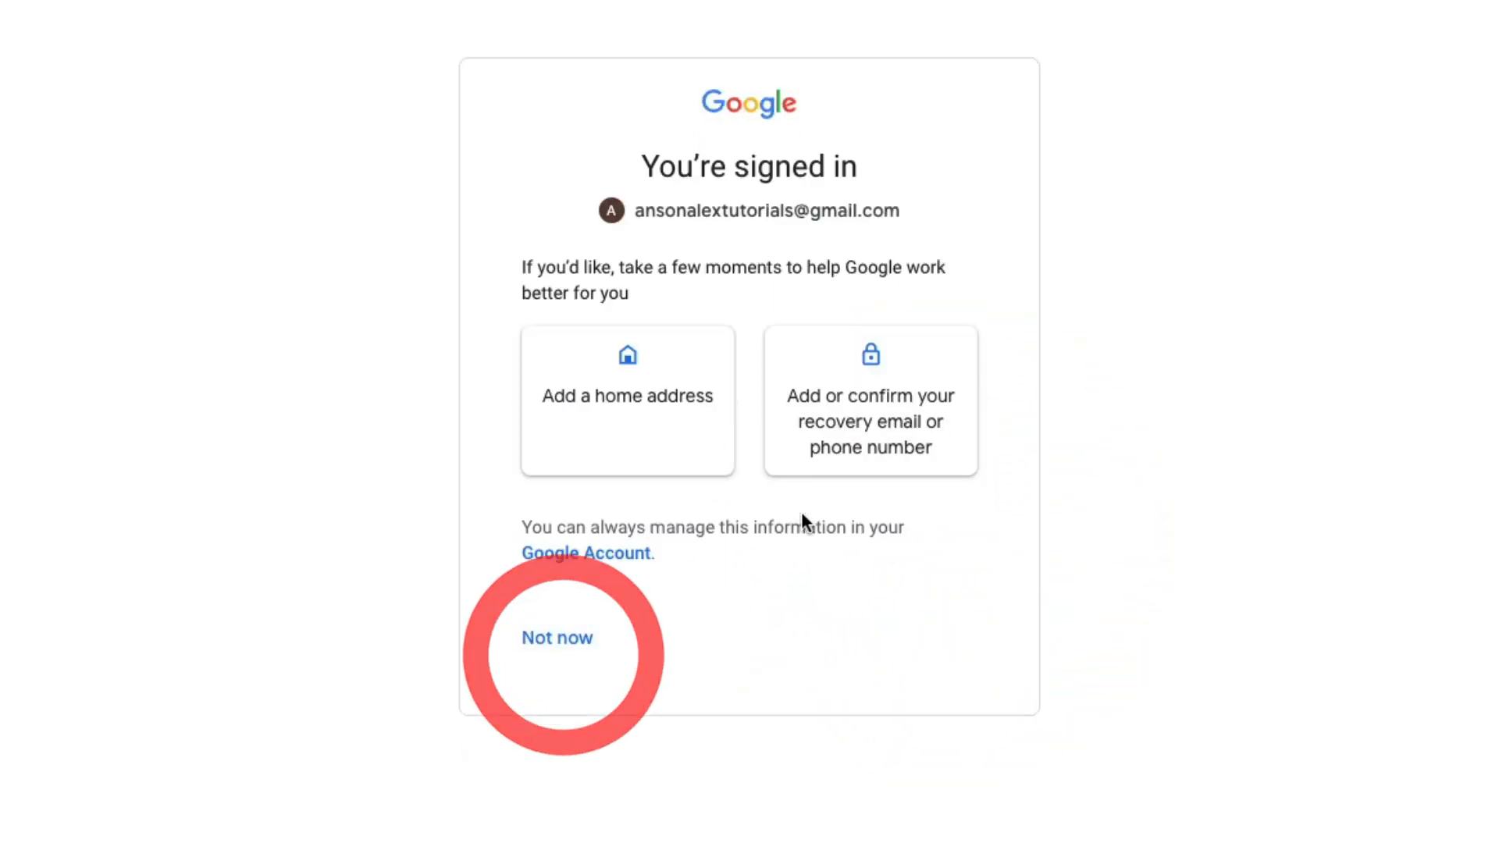
click(557, 637)
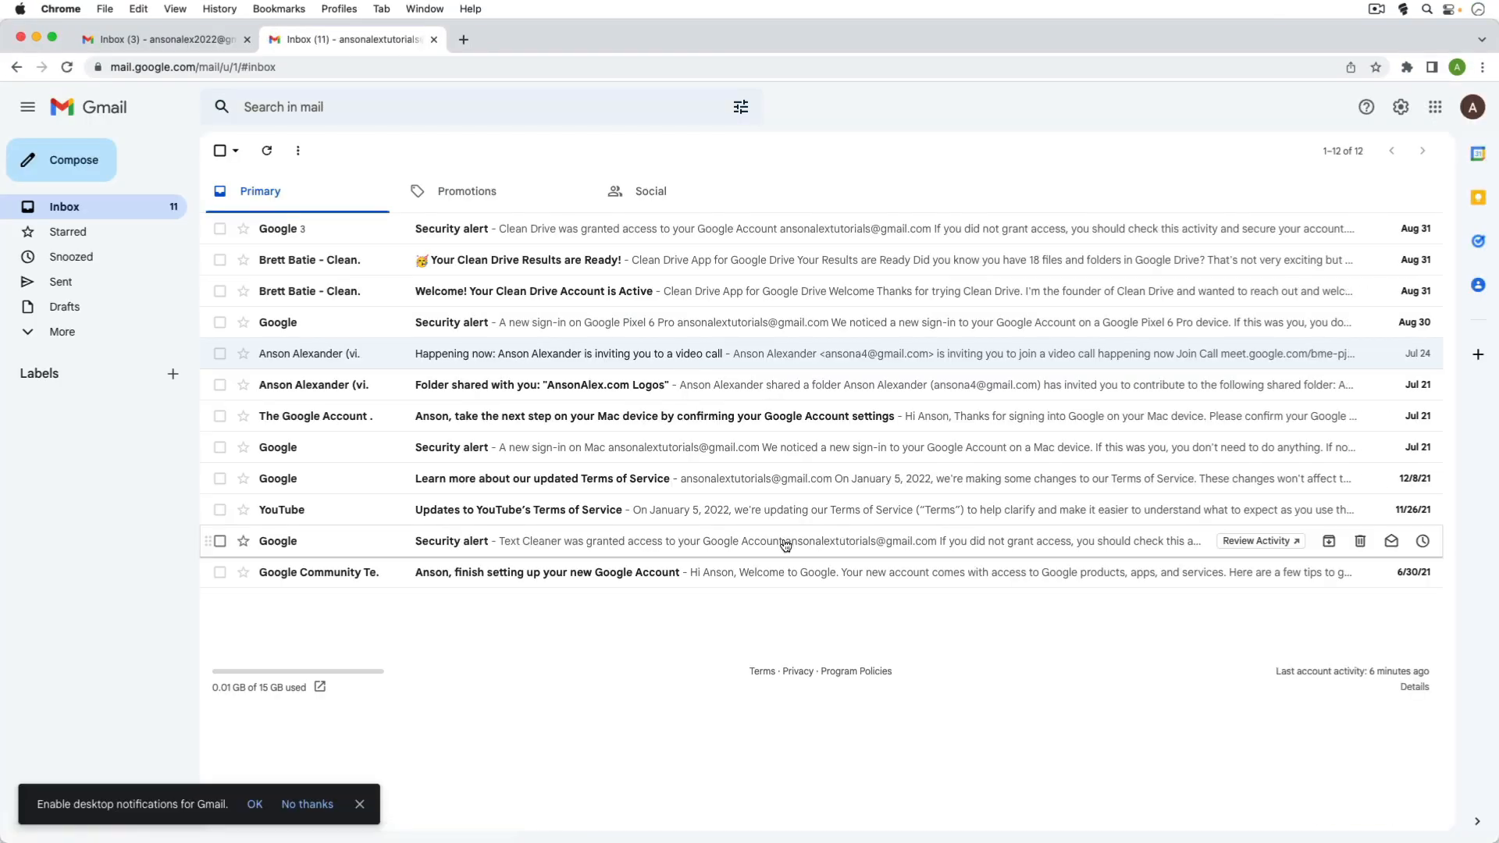
mouse_move(784, 547)
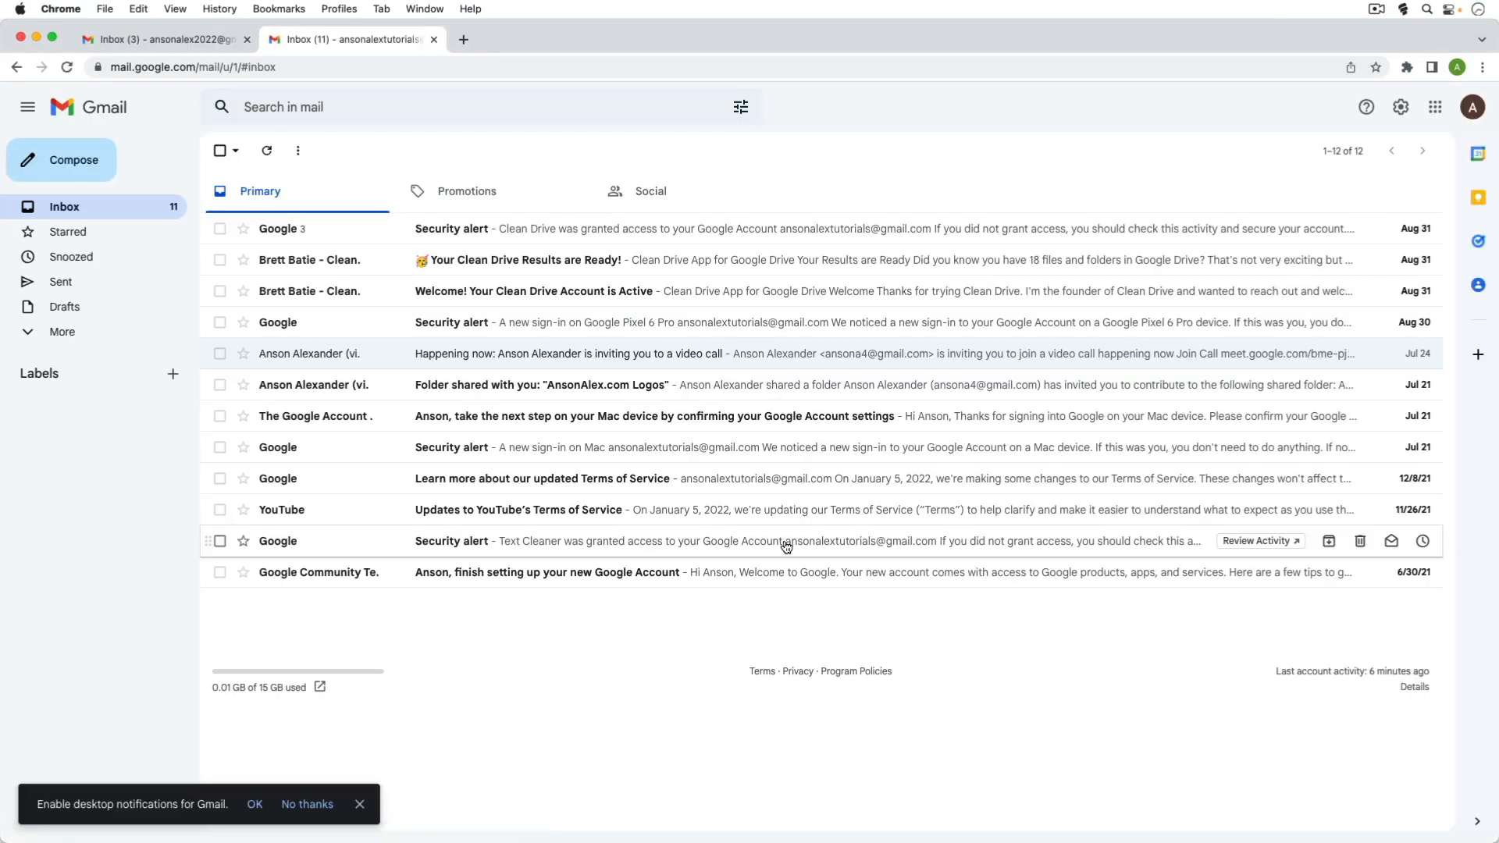
mouse_move(1307, 151)
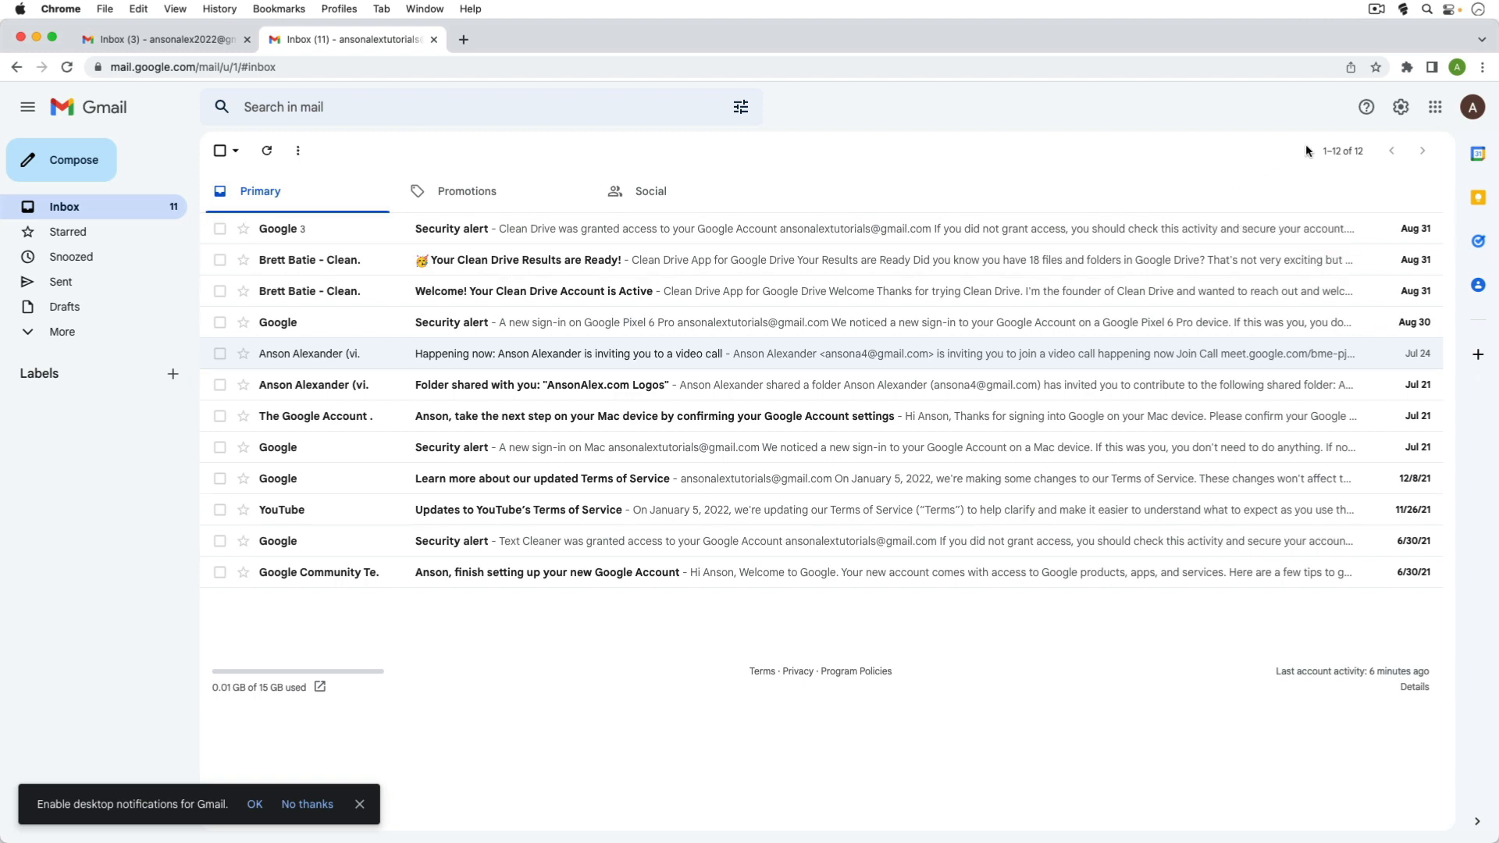
mouse_move(1471, 106)
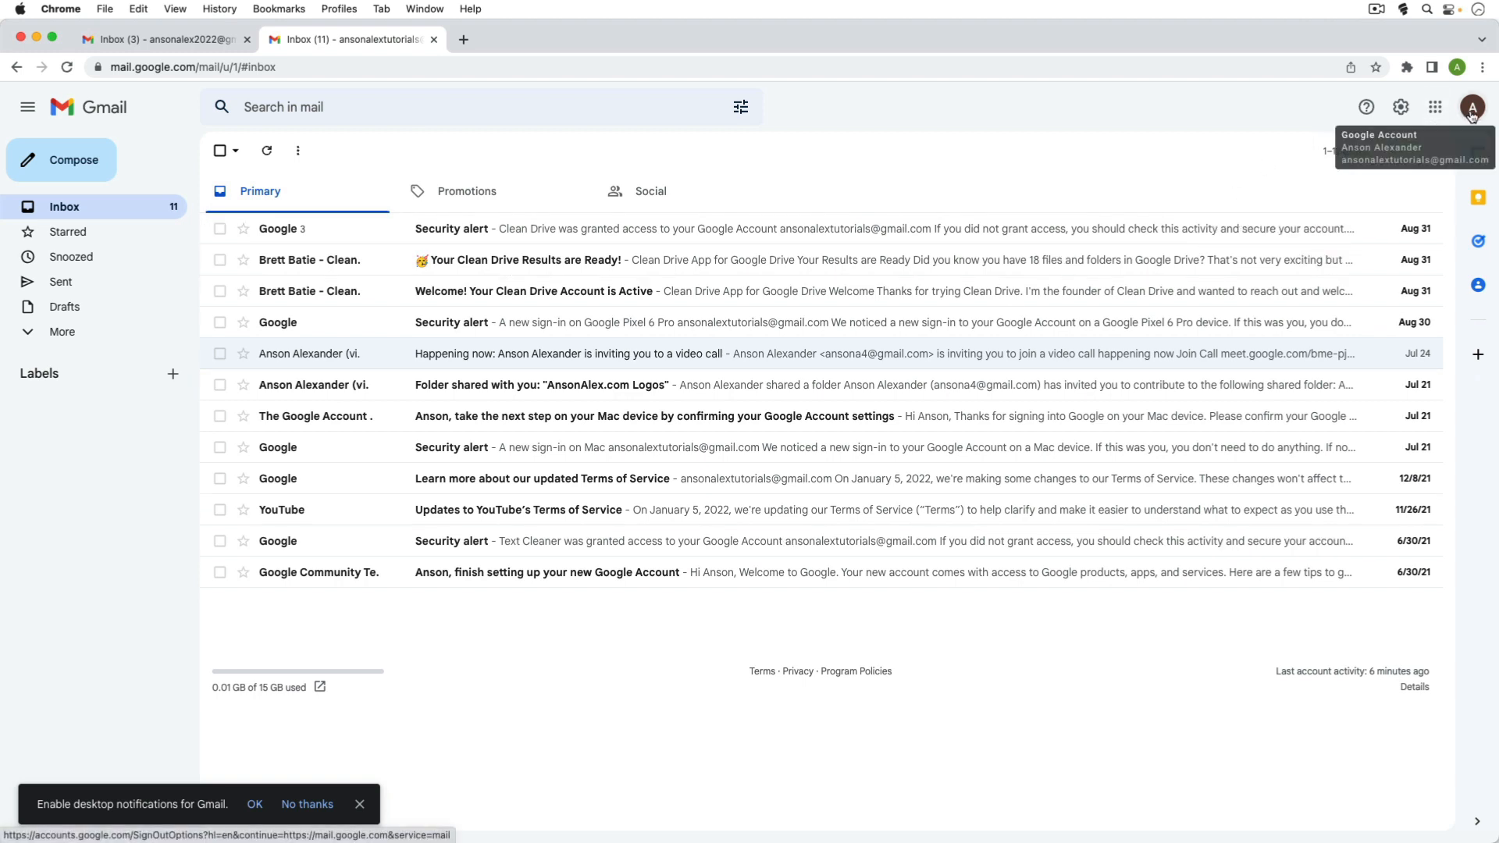
Switch from the second account's inbox back to the original account in a third tab.
click(1472, 106)
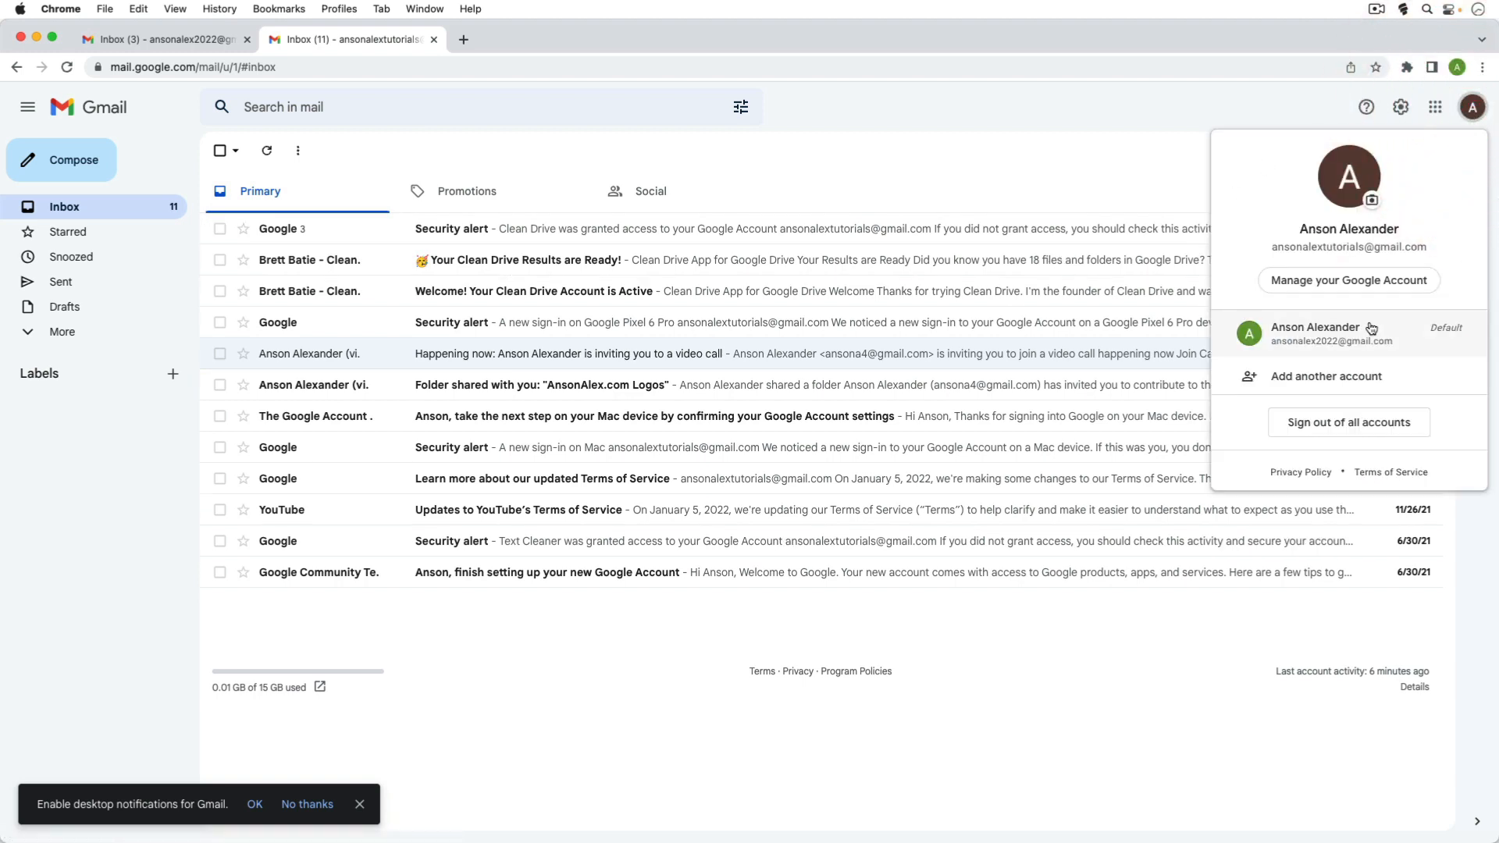
click(1329, 332)
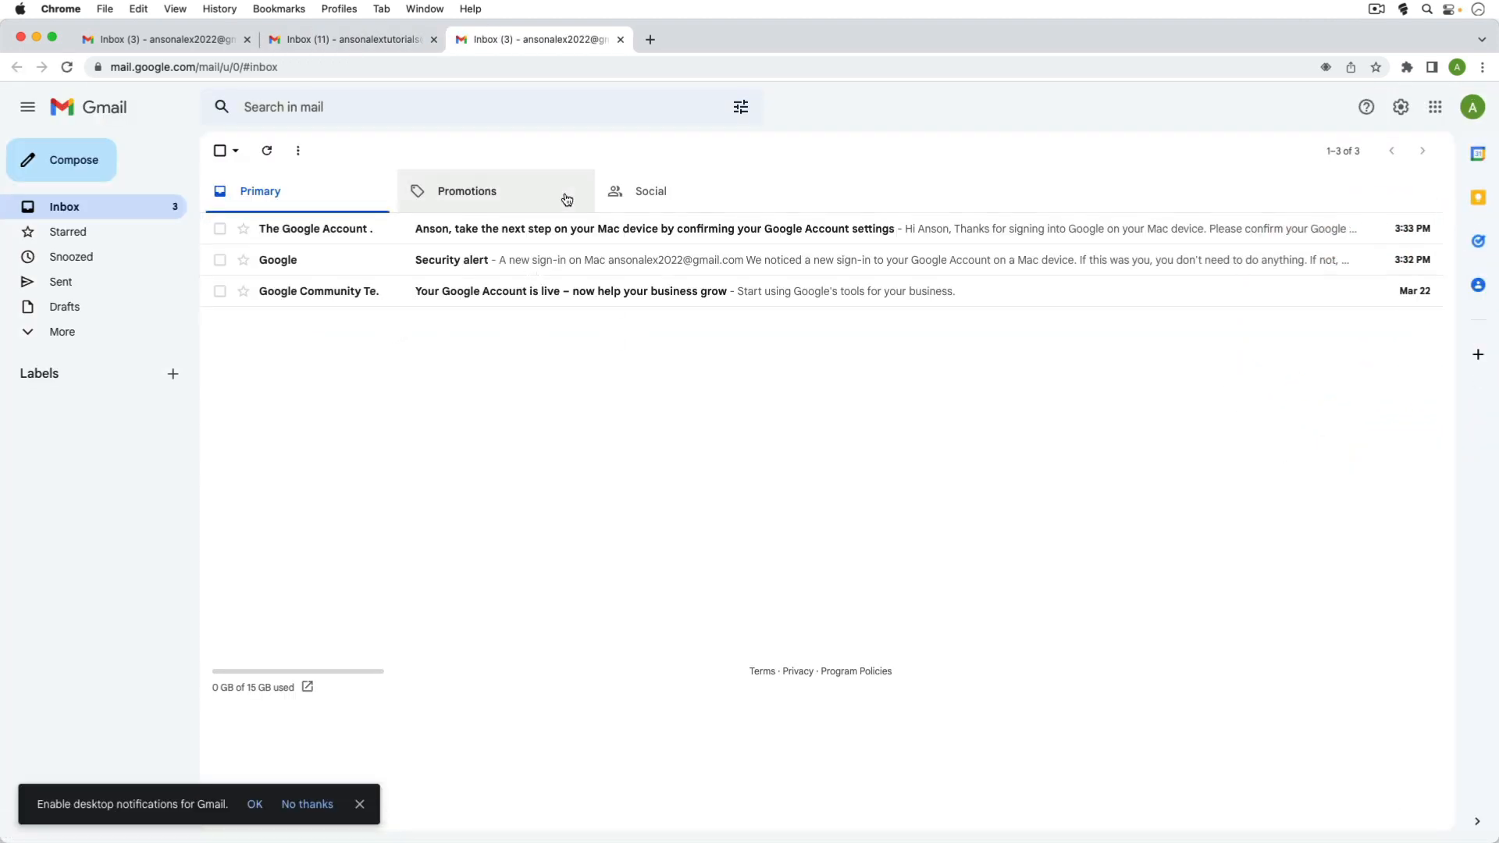
mouse_move(347, 95)
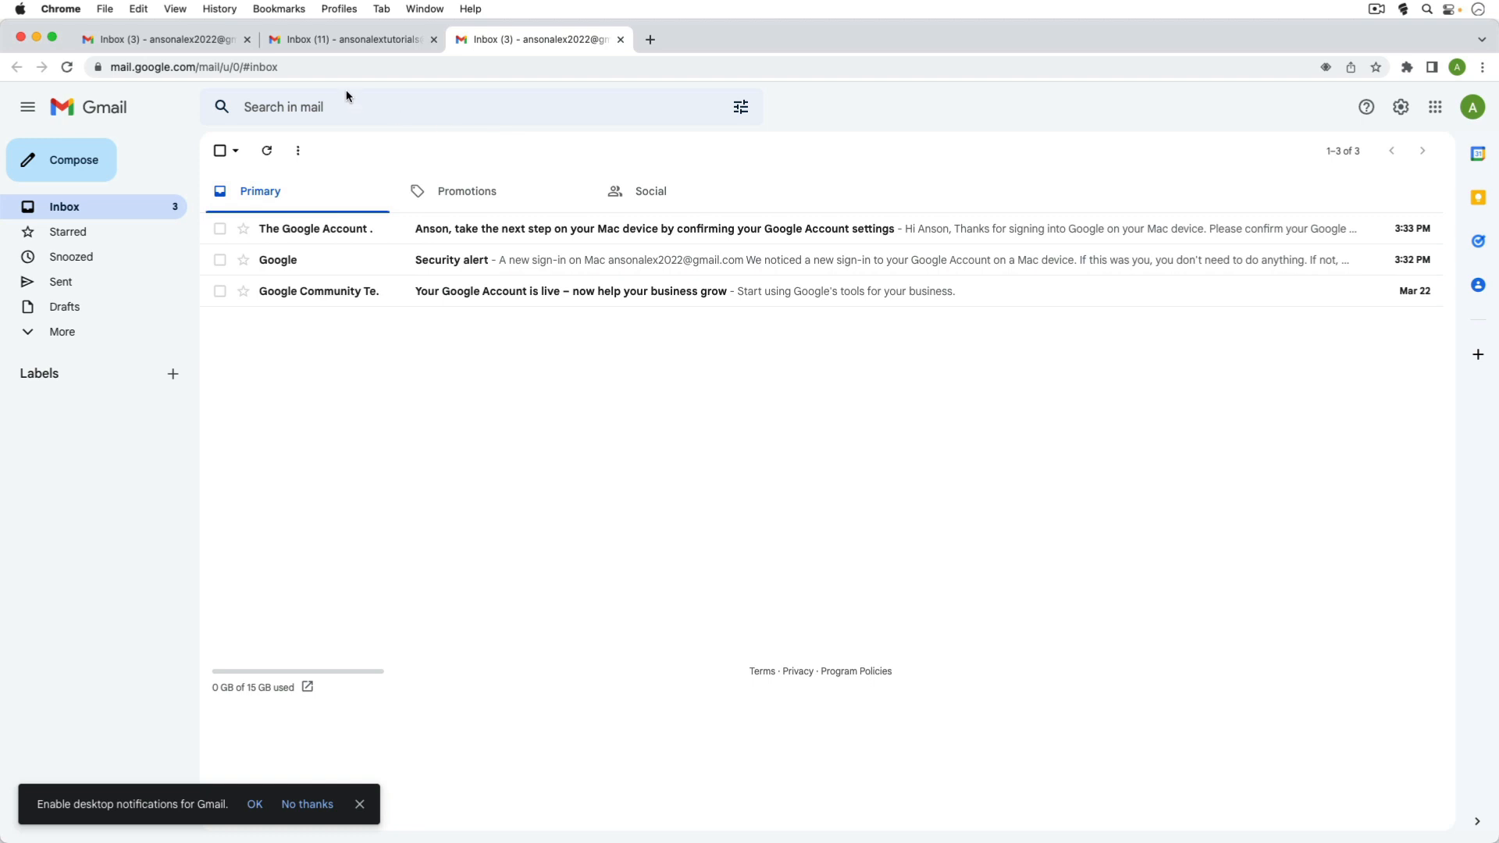
mouse_move(450, 134)
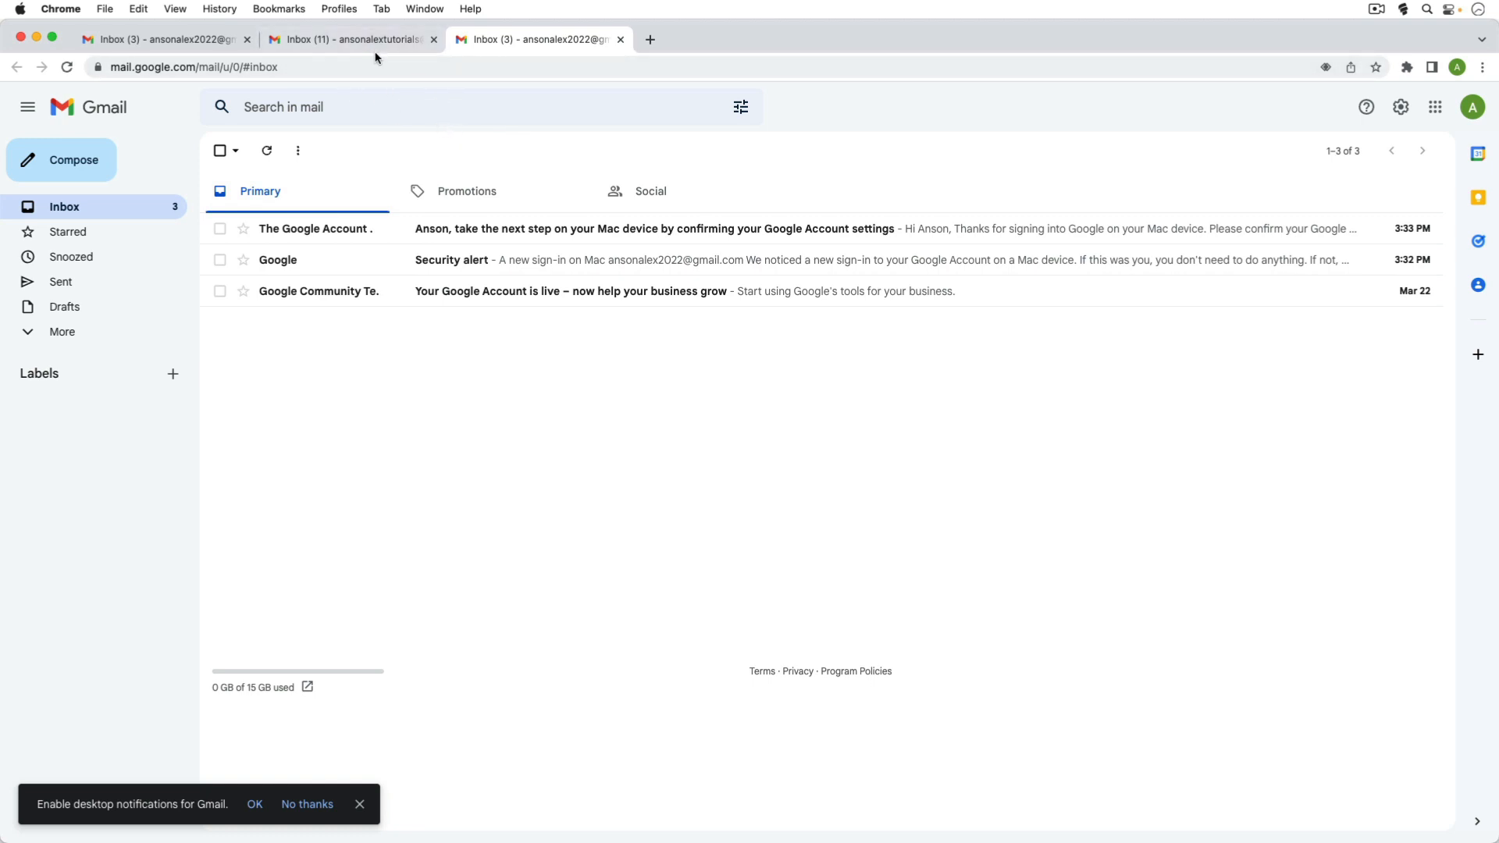
mouse_move(1429, 122)
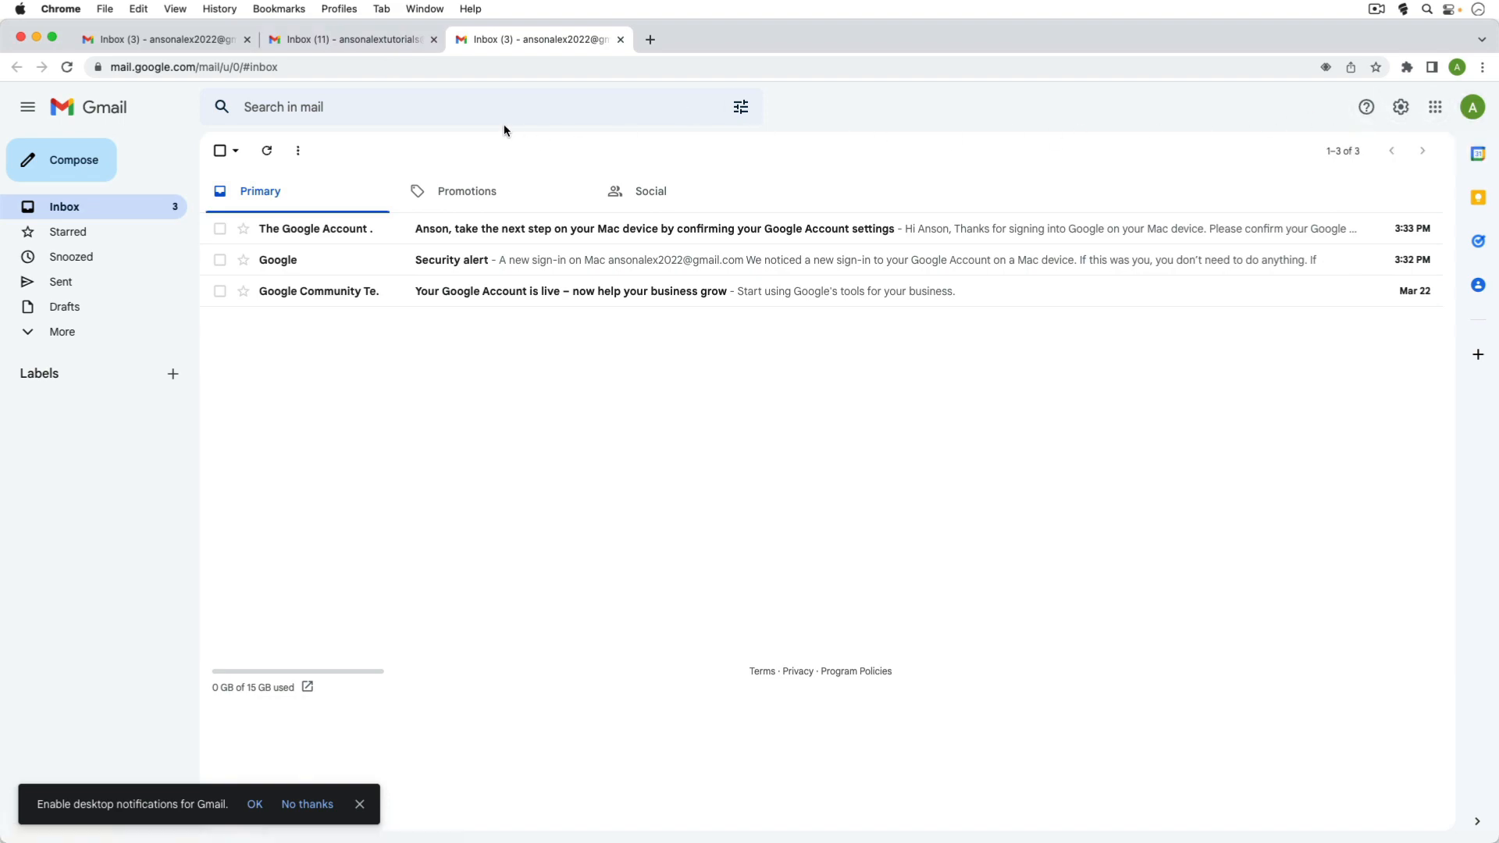
Compare the two inbox tabs and check which account is signed in on the original inbox.
click(351, 39)
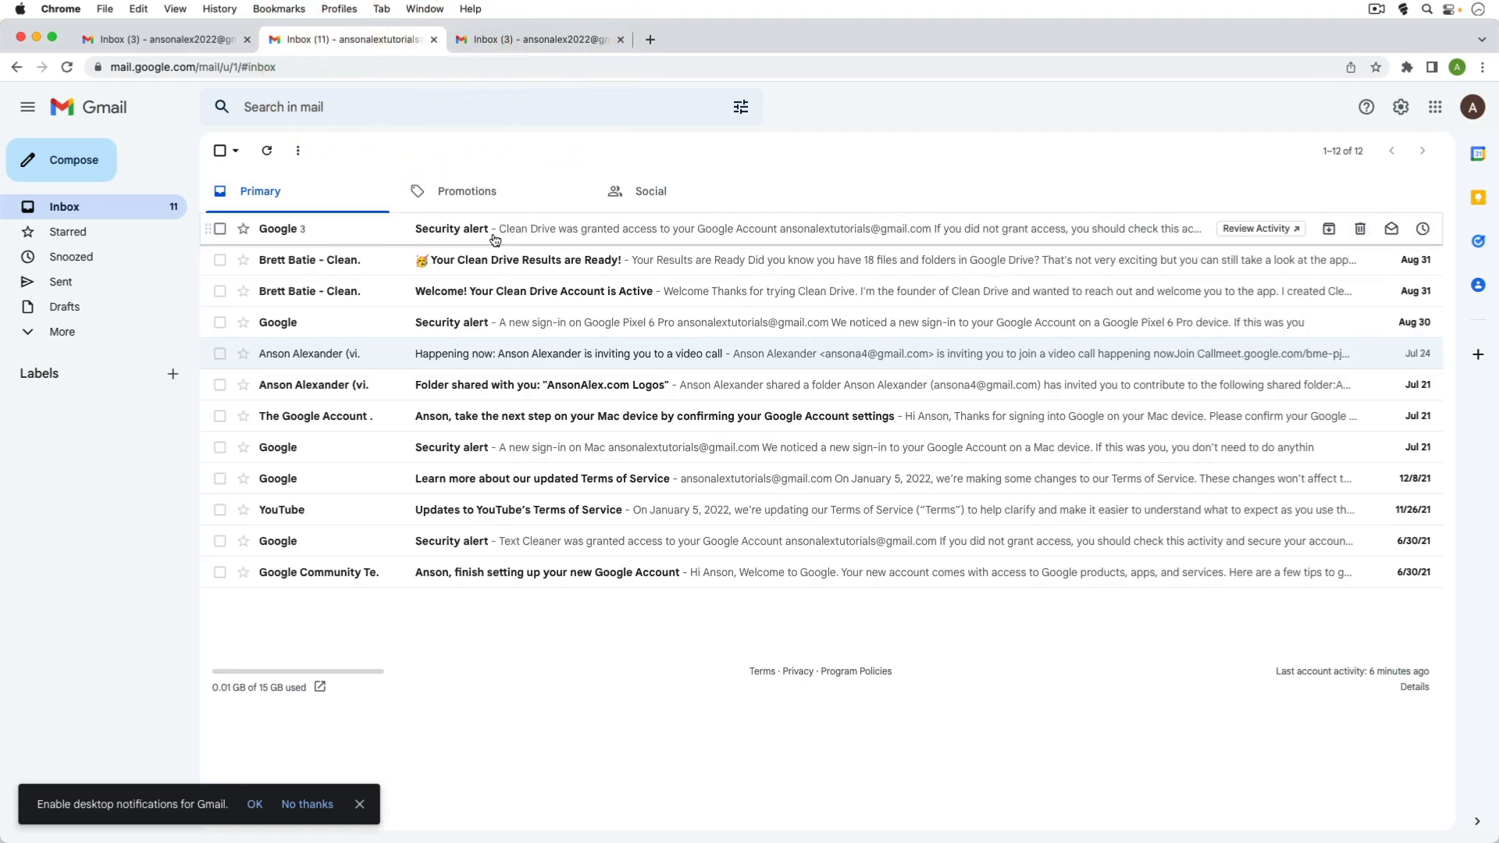
click(536, 39)
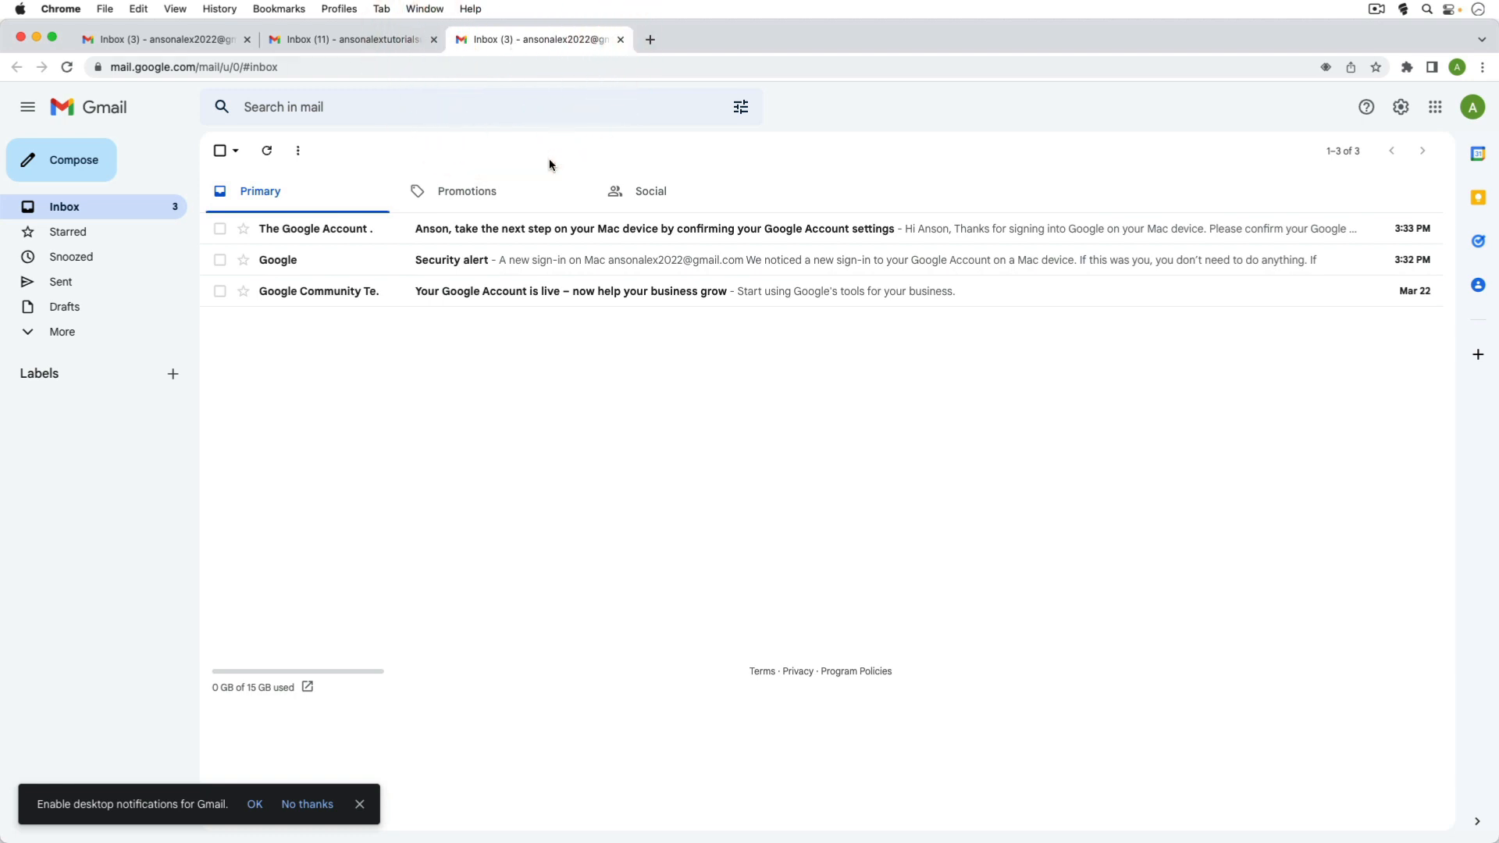
click(748, 422)
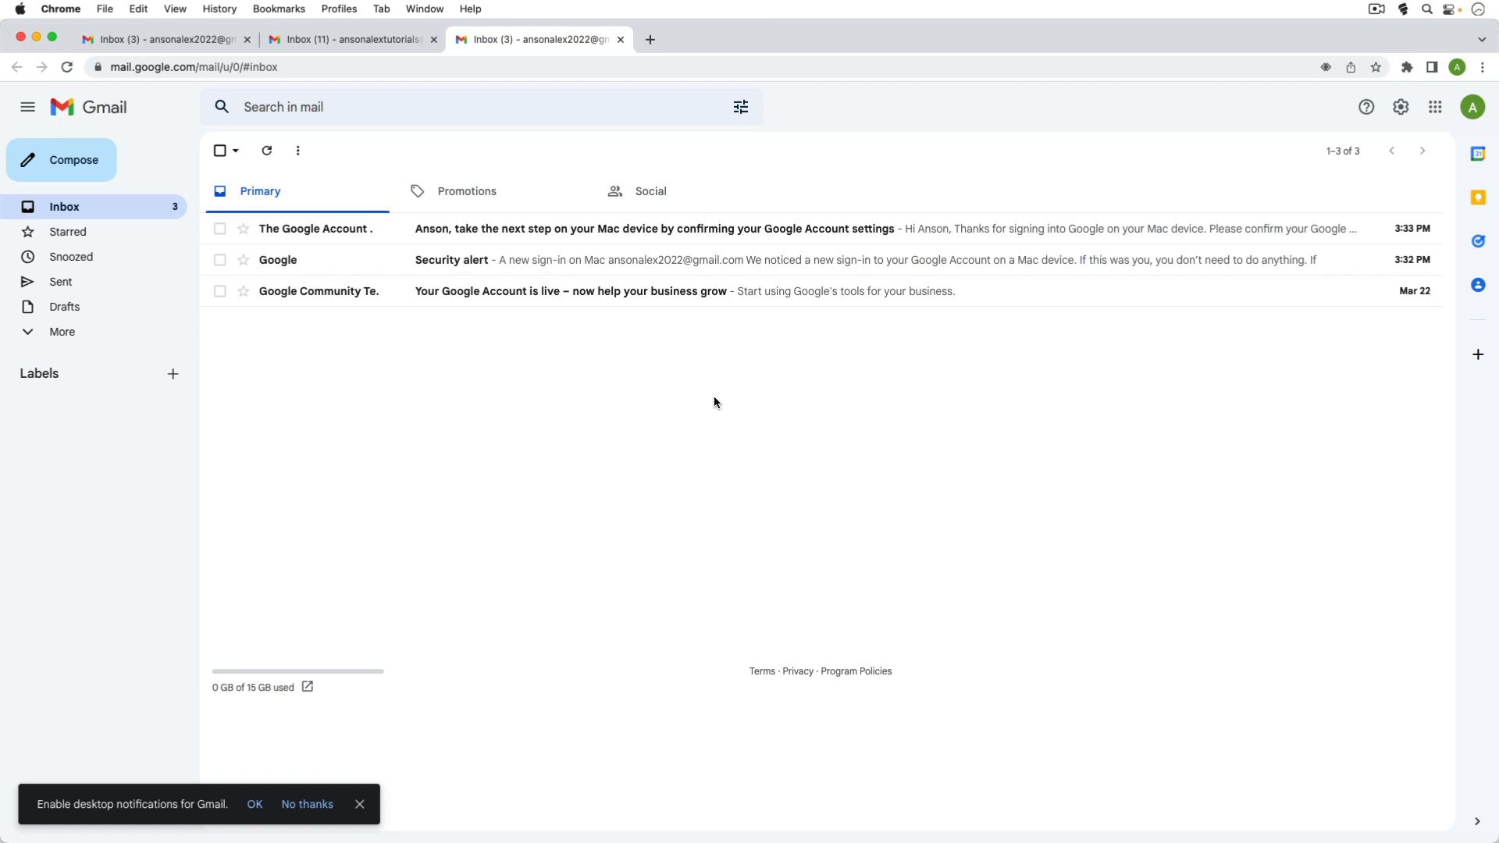
mouse_move(714, 401)
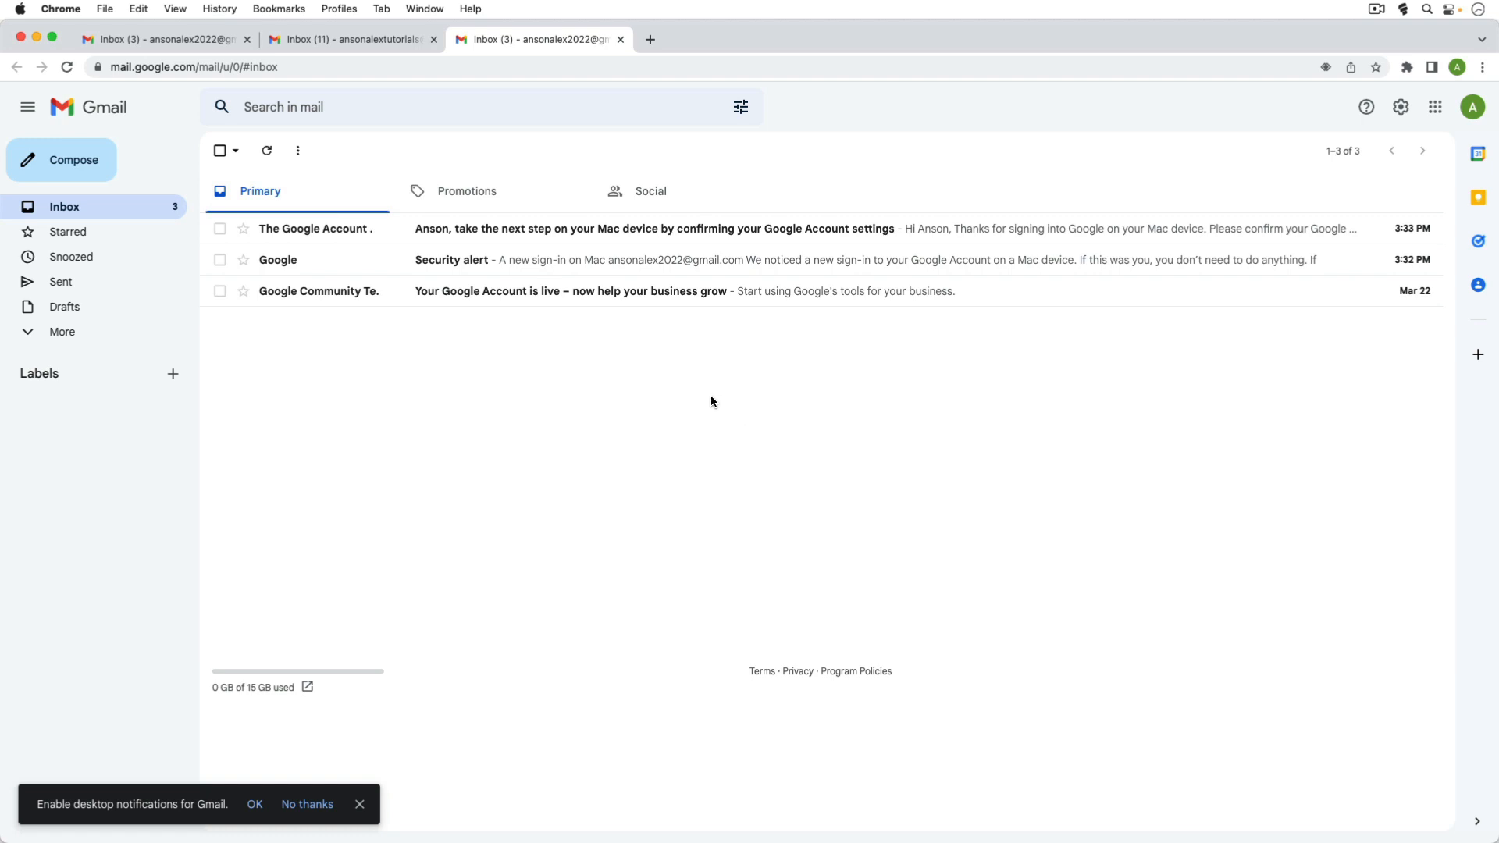
mouse_move(701, 389)
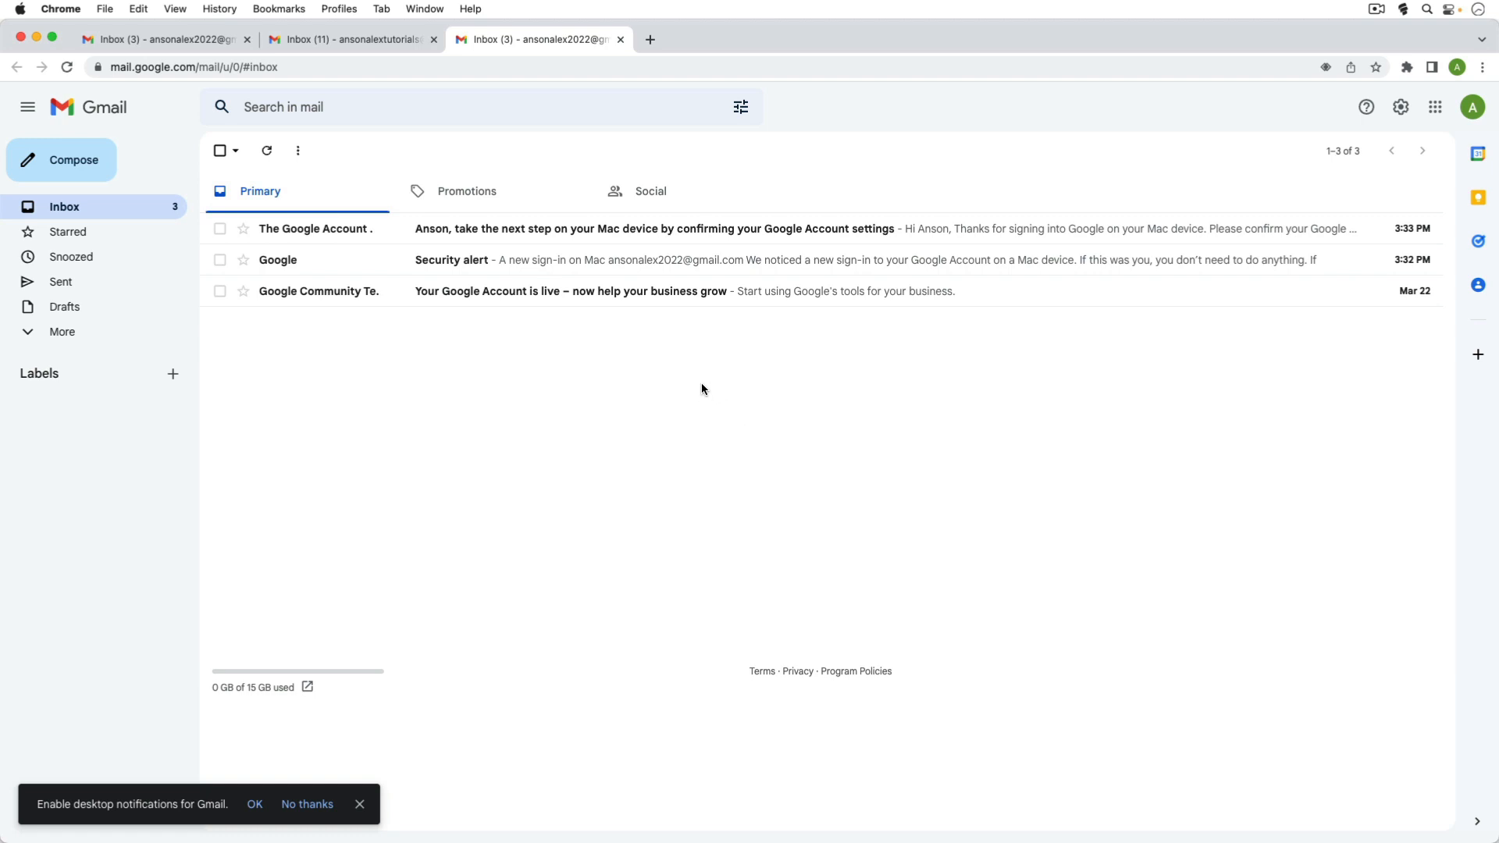
mouse_move(1473, 108)
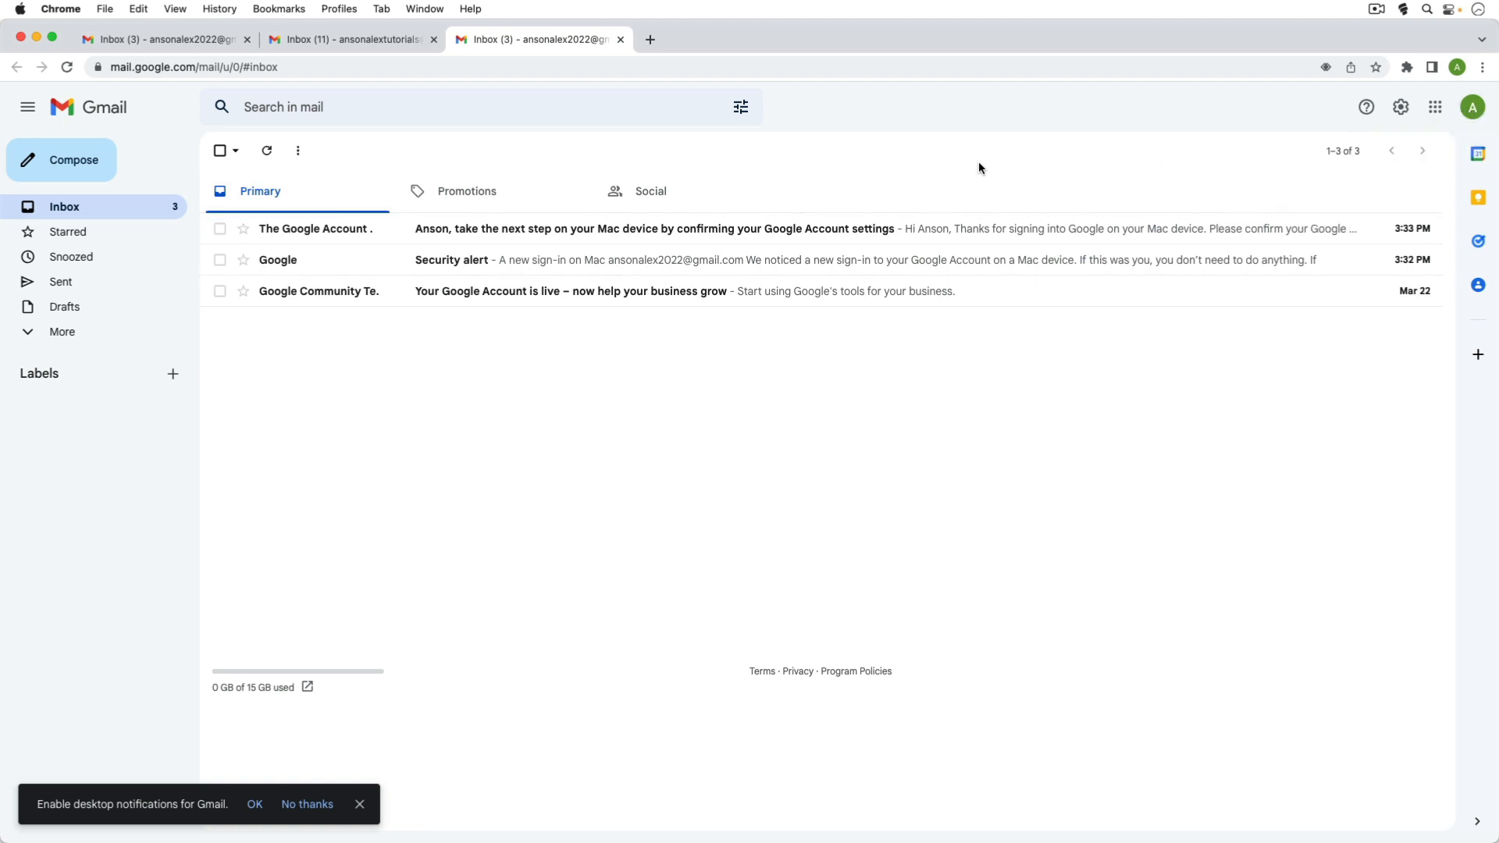
mouse_move(1461, 84)
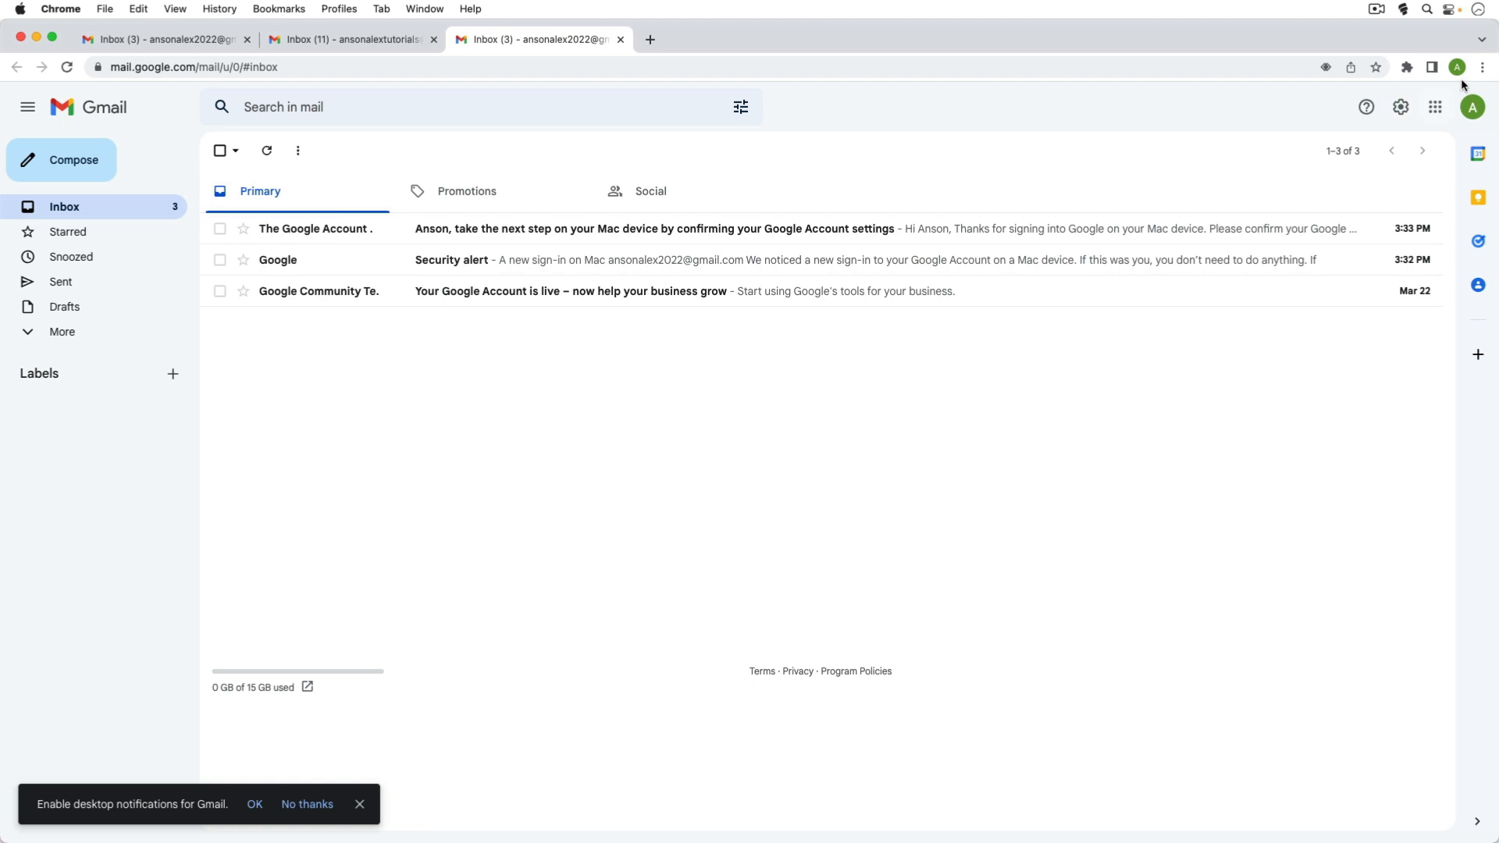
click(1472, 106)
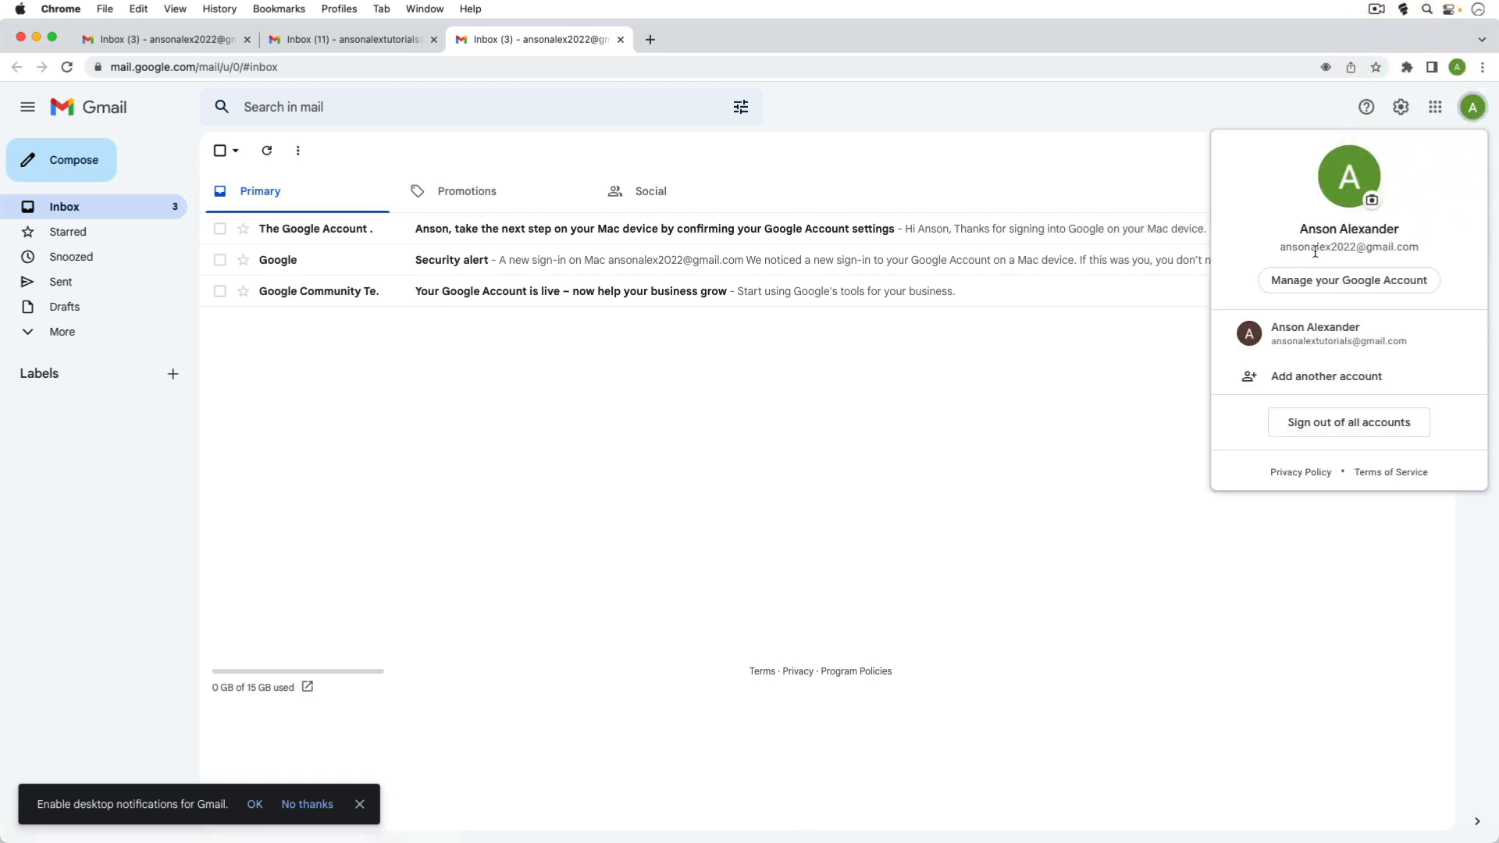
mouse_move(672, 112)
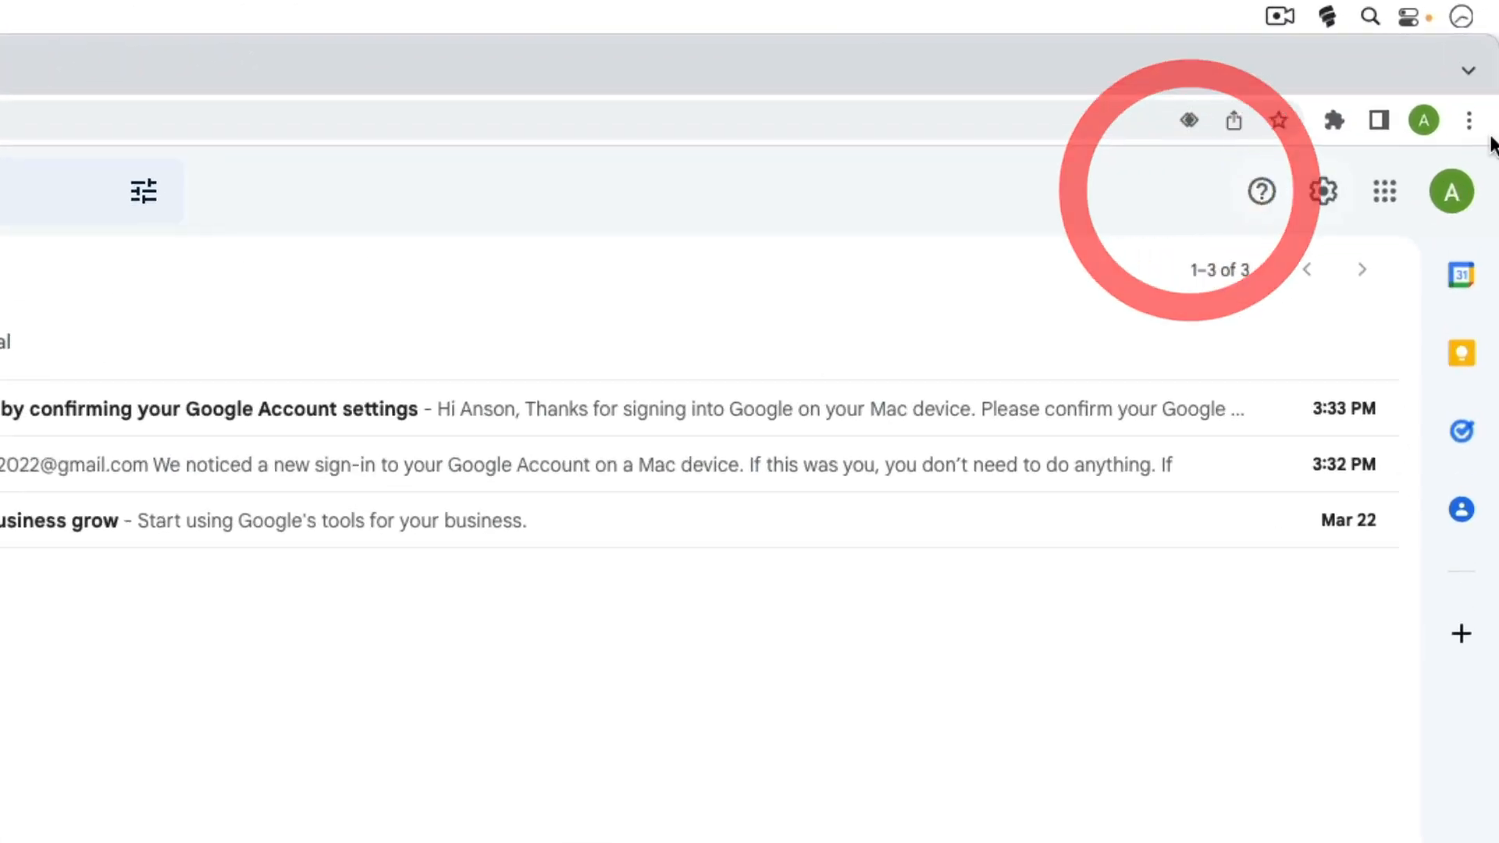
Start a new incognito window from Chrome's menu and go to gmail.com.
click(1471, 121)
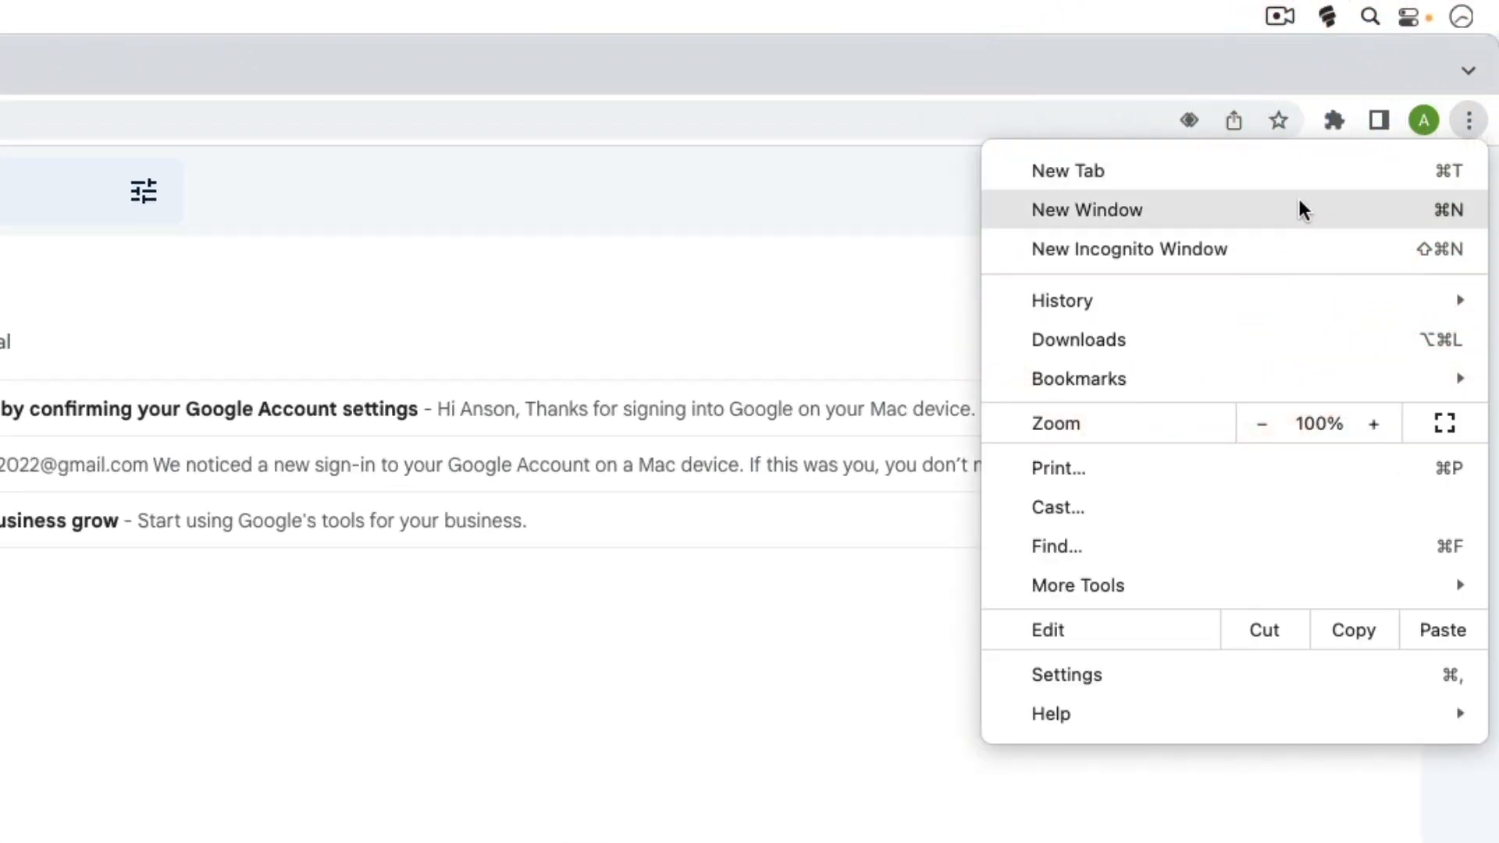
mouse_move(1288, 256)
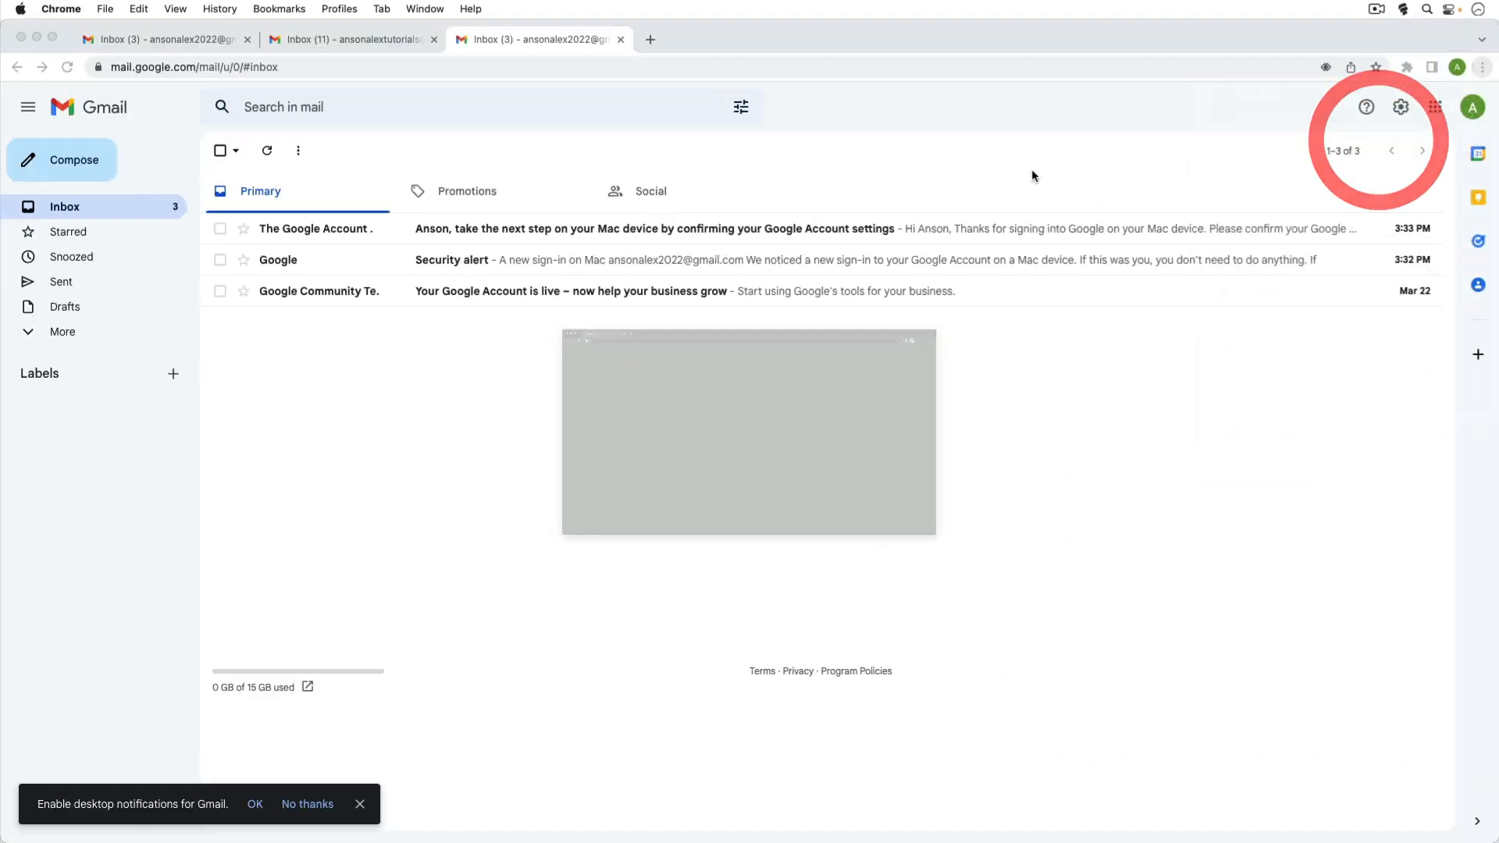
text(gmail.com)
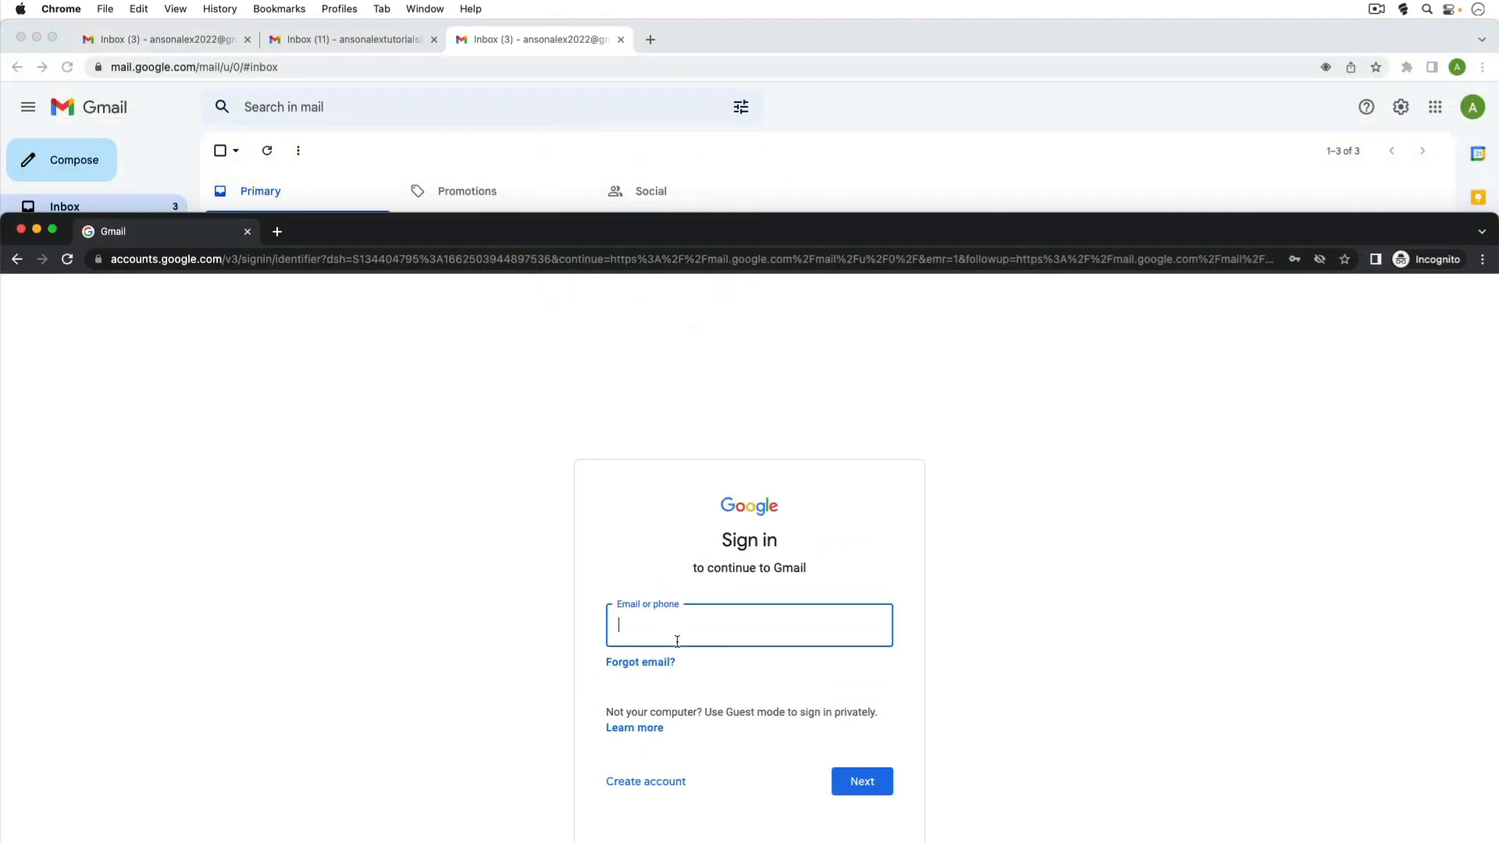
Sign in to the other account in the incognito window using the saved account name and password.
click(748, 625)
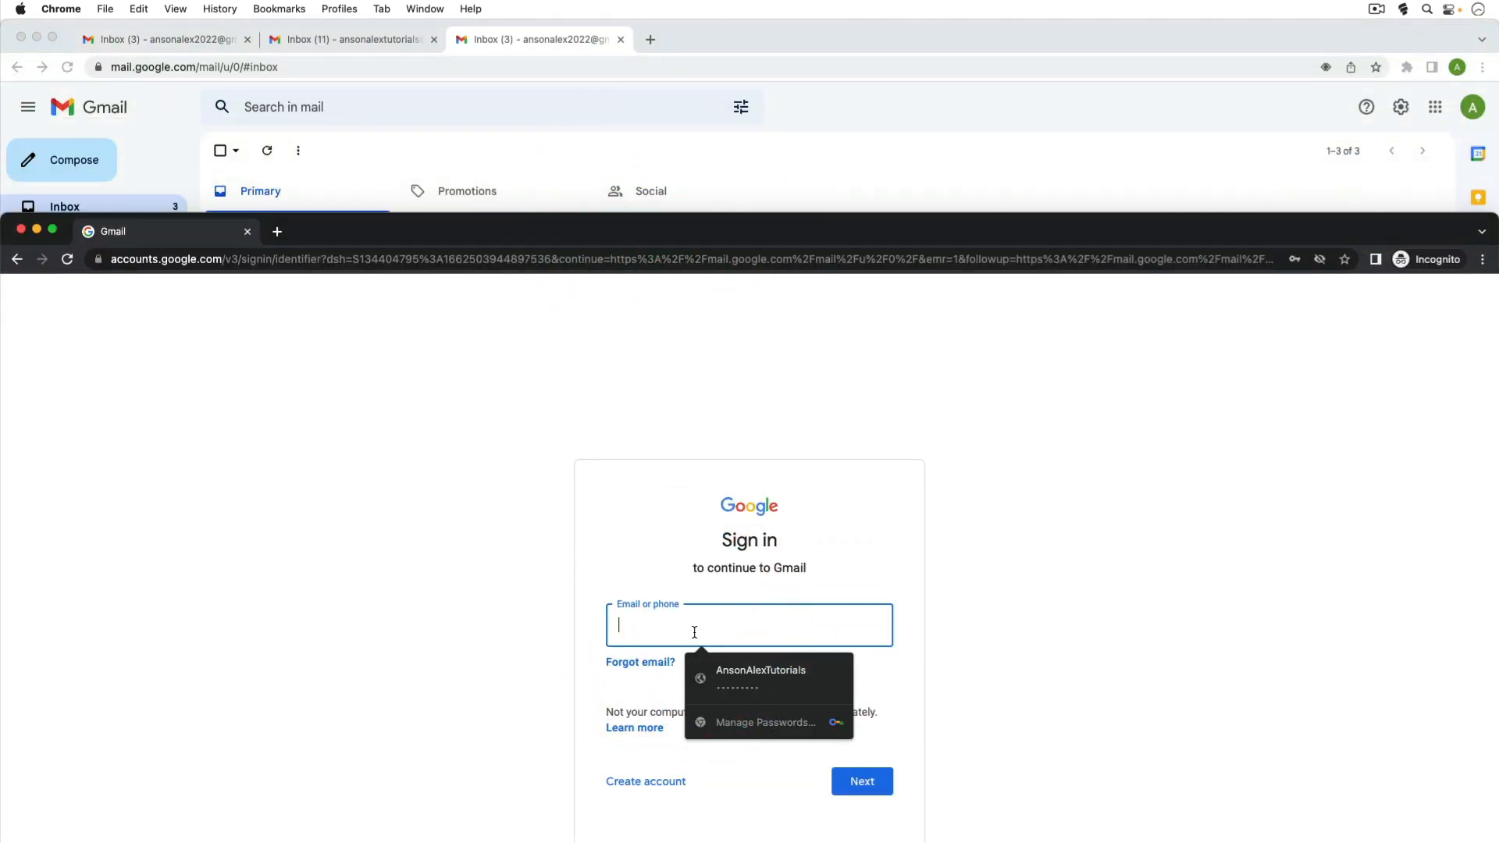
click(860, 781)
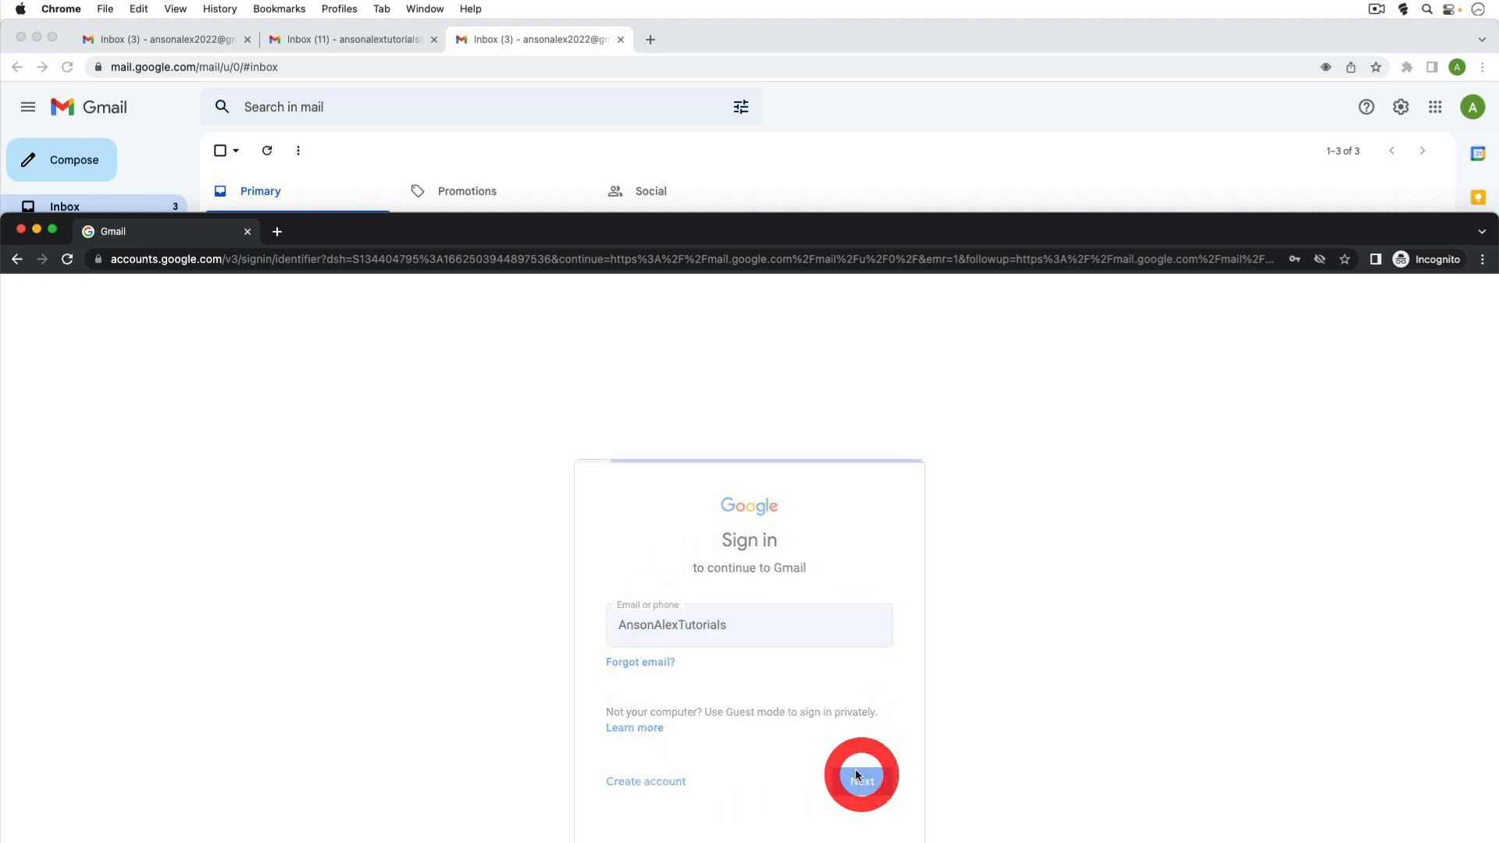
click(859, 778)
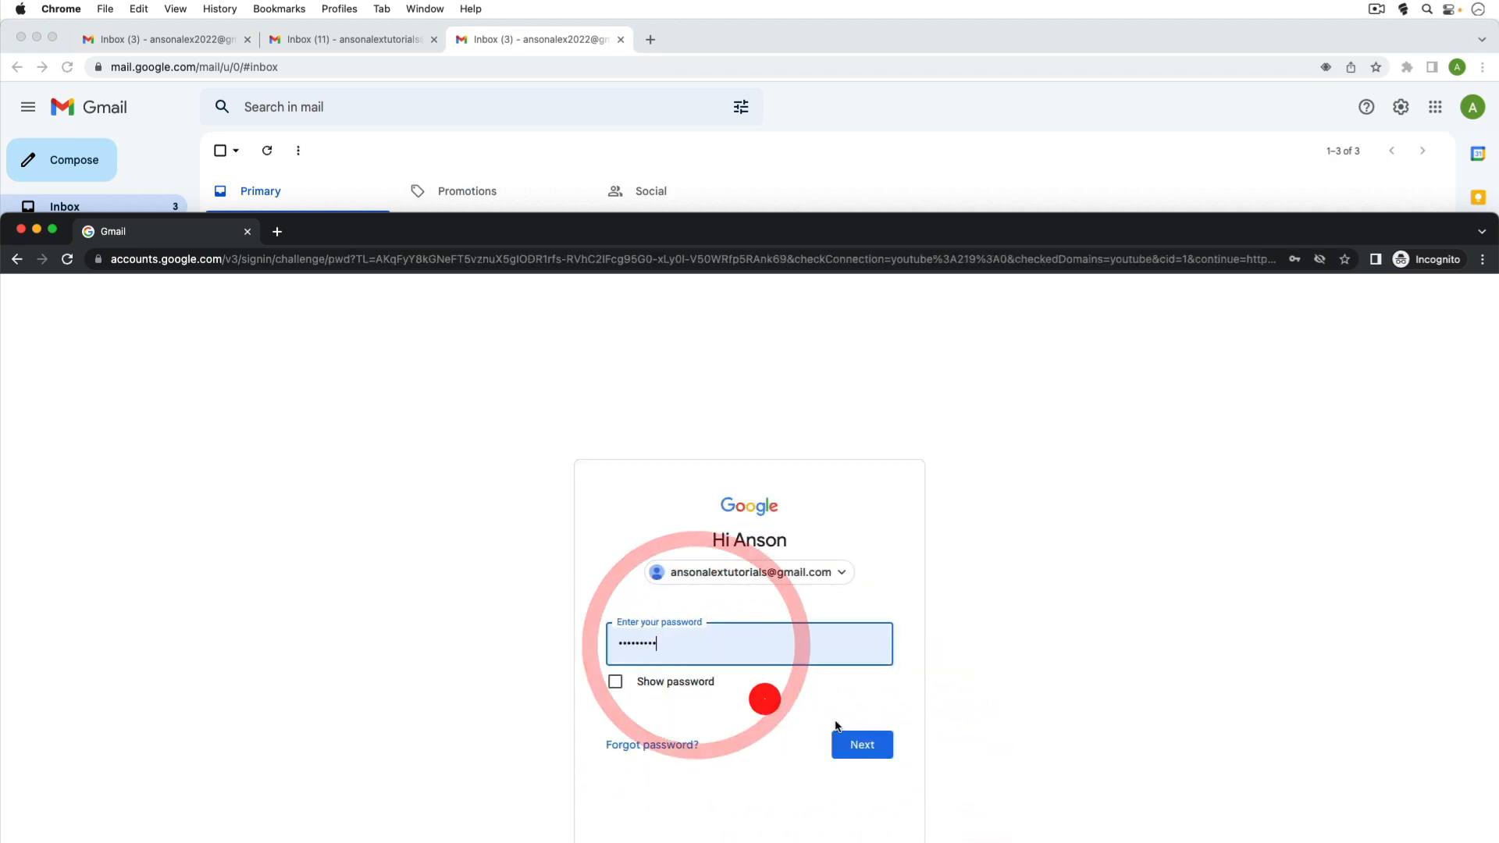
click(861, 745)
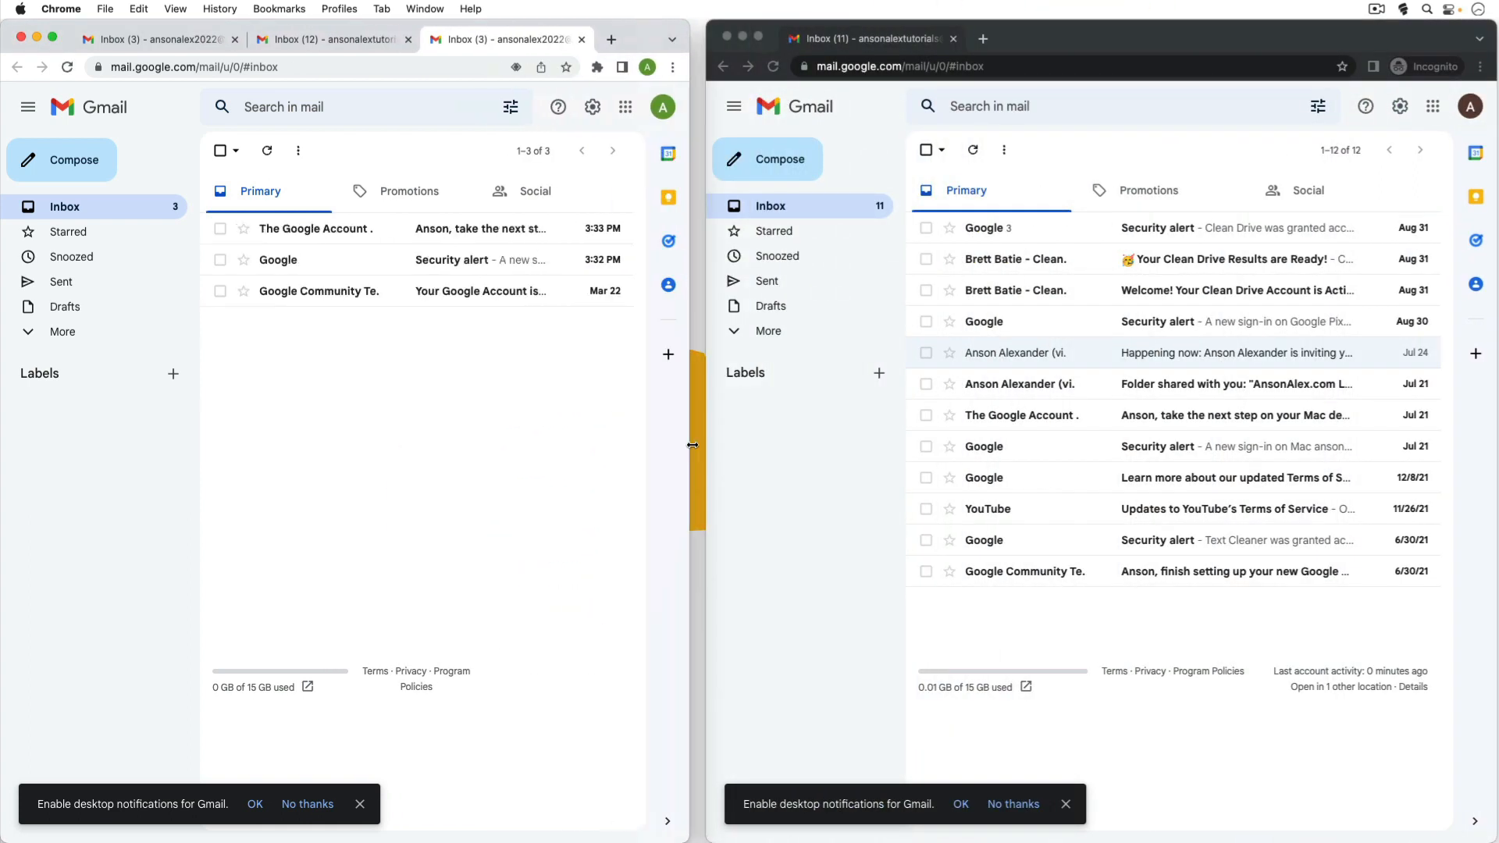
Load drive.google.com/drive/ in a new incognito tab and dismiss the Drive tips dialog.
click(611, 39)
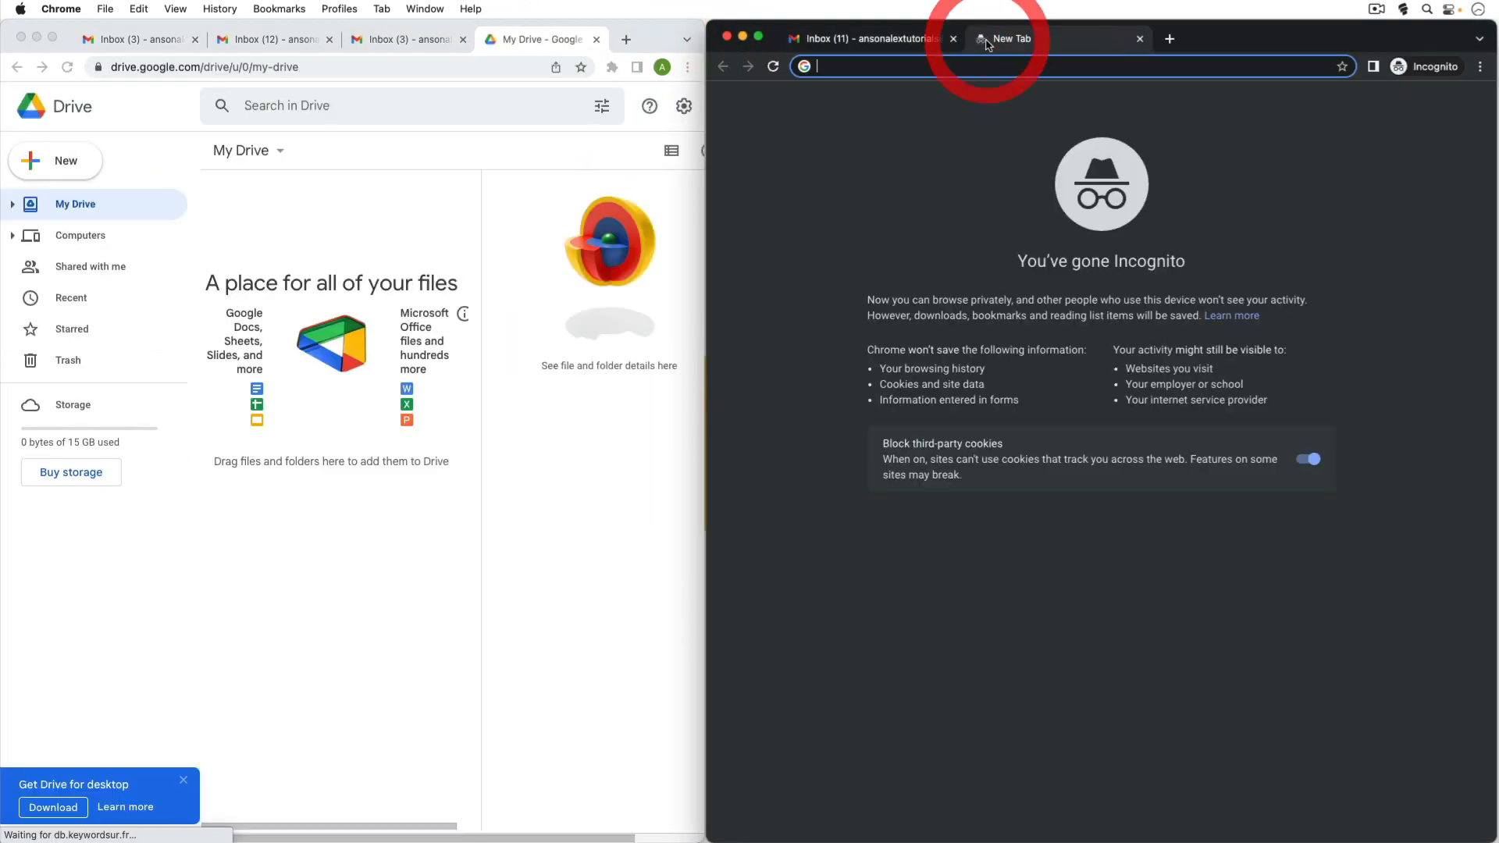
text(drive.google.com/drive/my-drive)
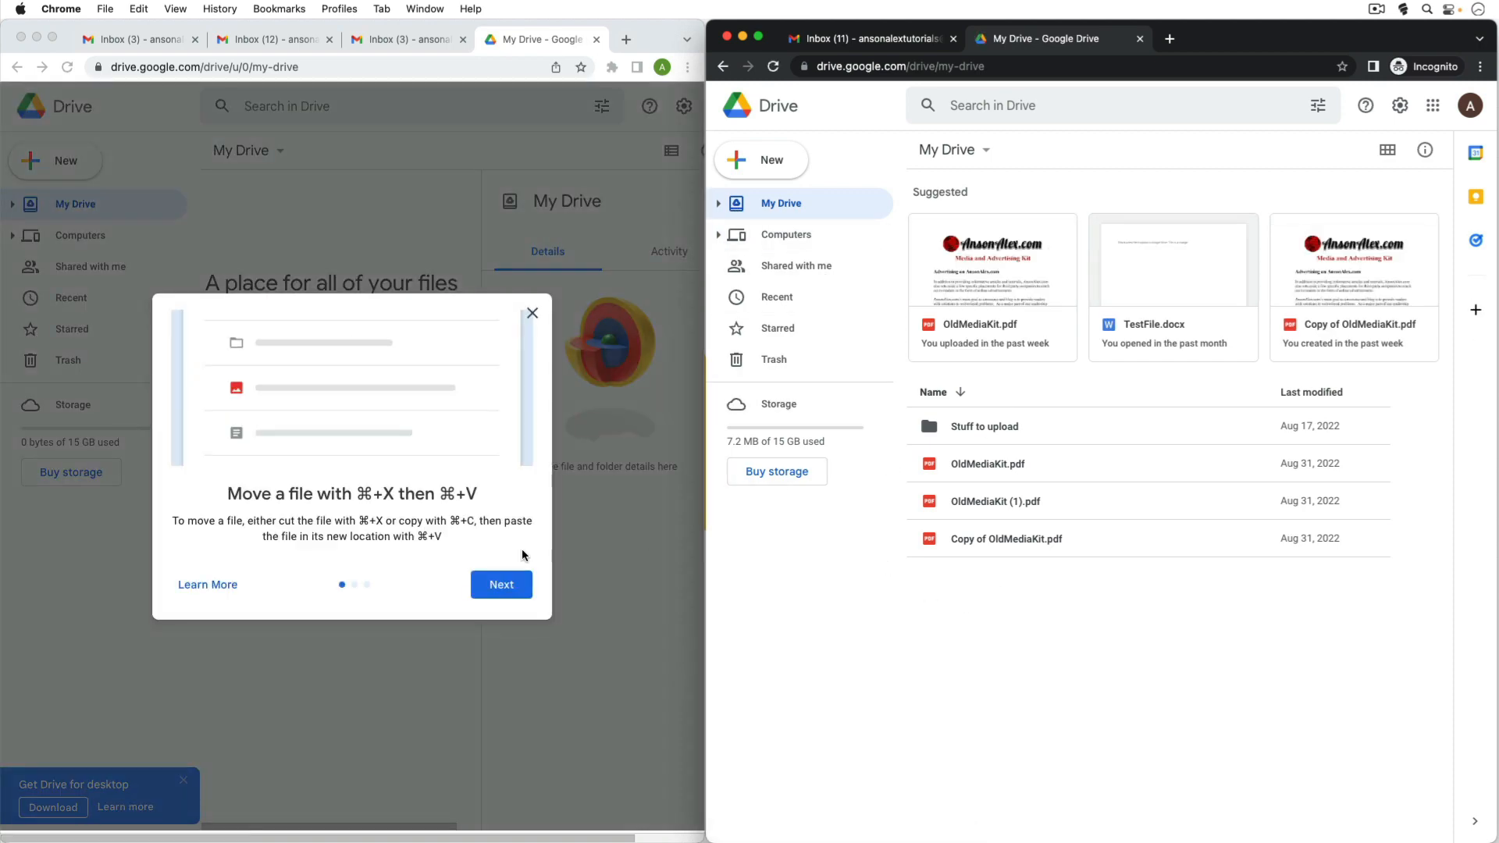
click(531, 312)
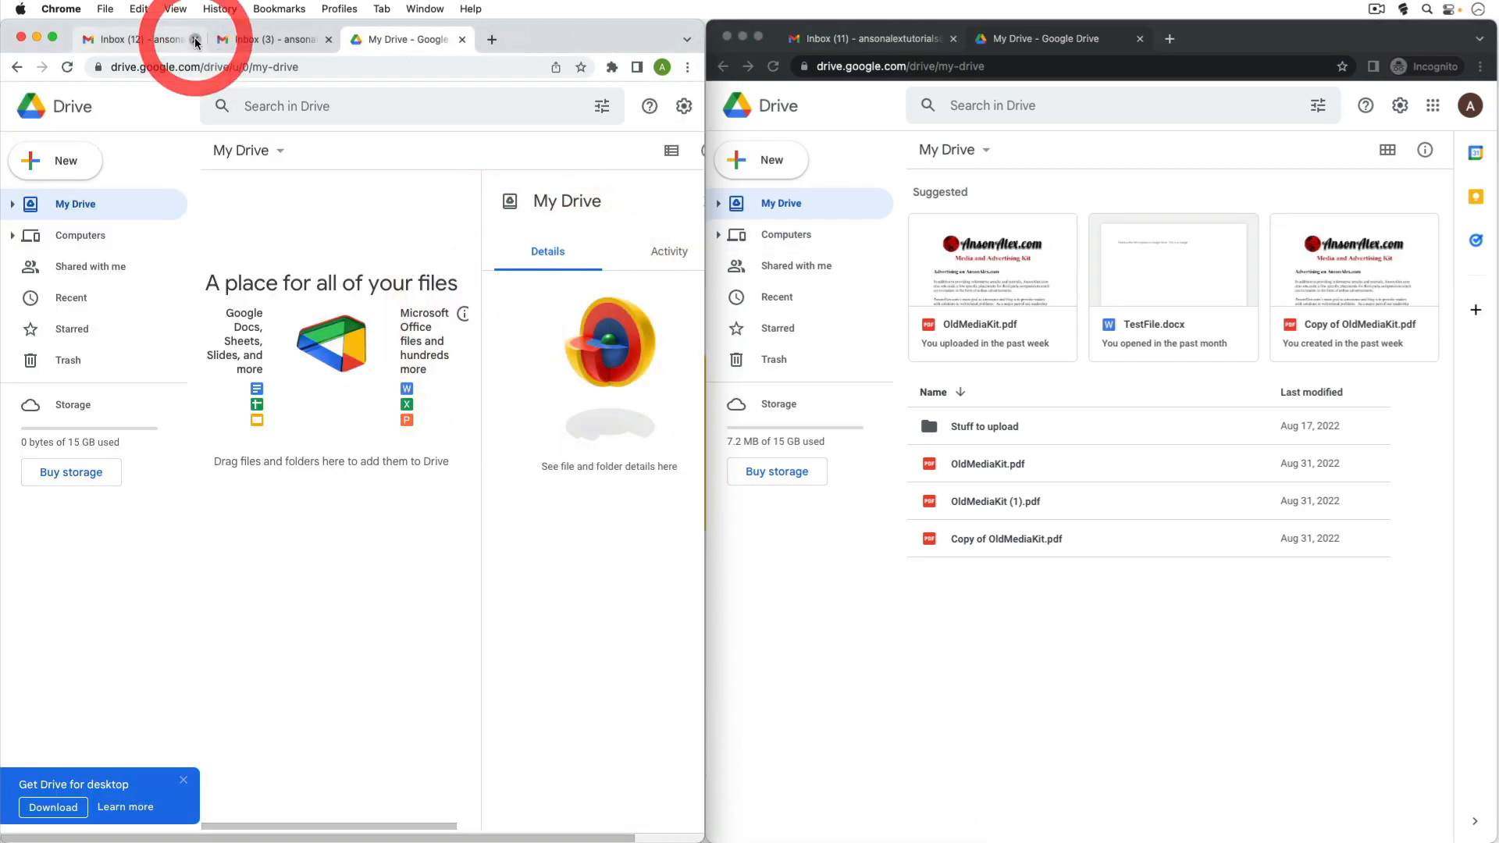
Close the leftover Gmail tabs so each window shows only its own My Drive.
click(199, 39)
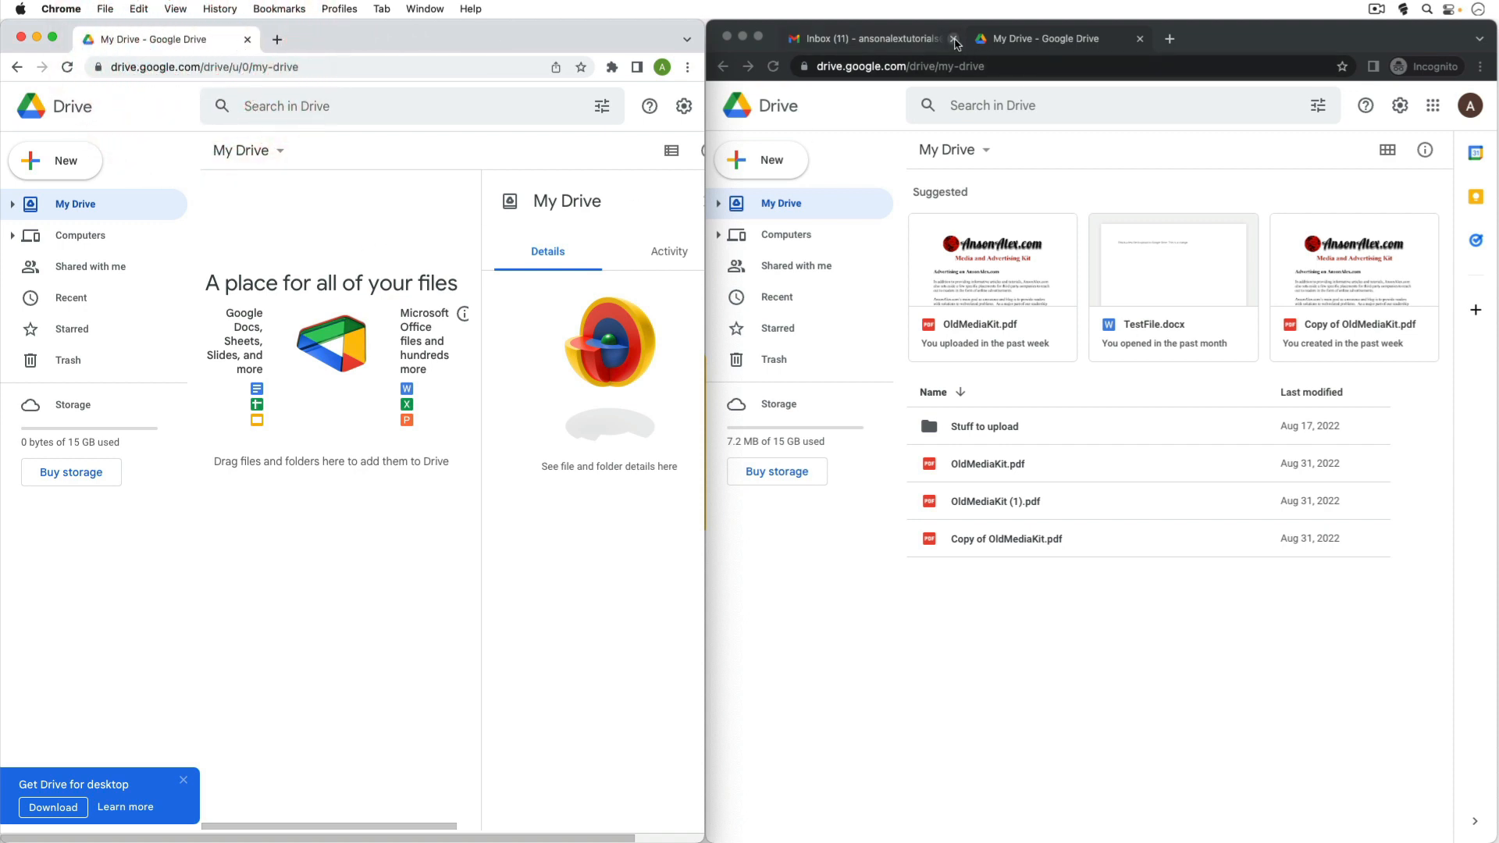
click(954, 39)
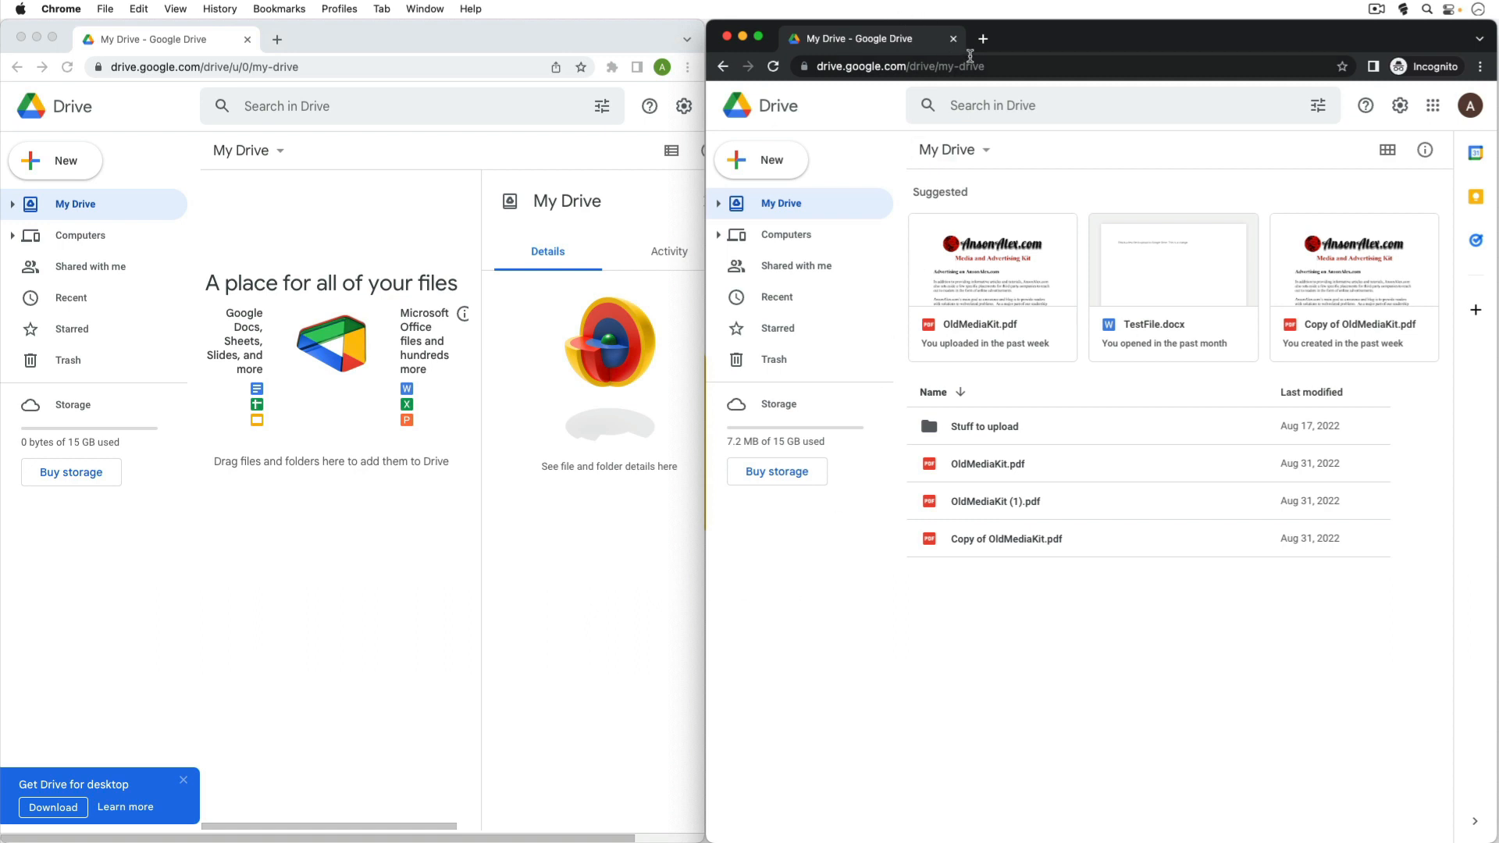
mouse_move(1278, 45)
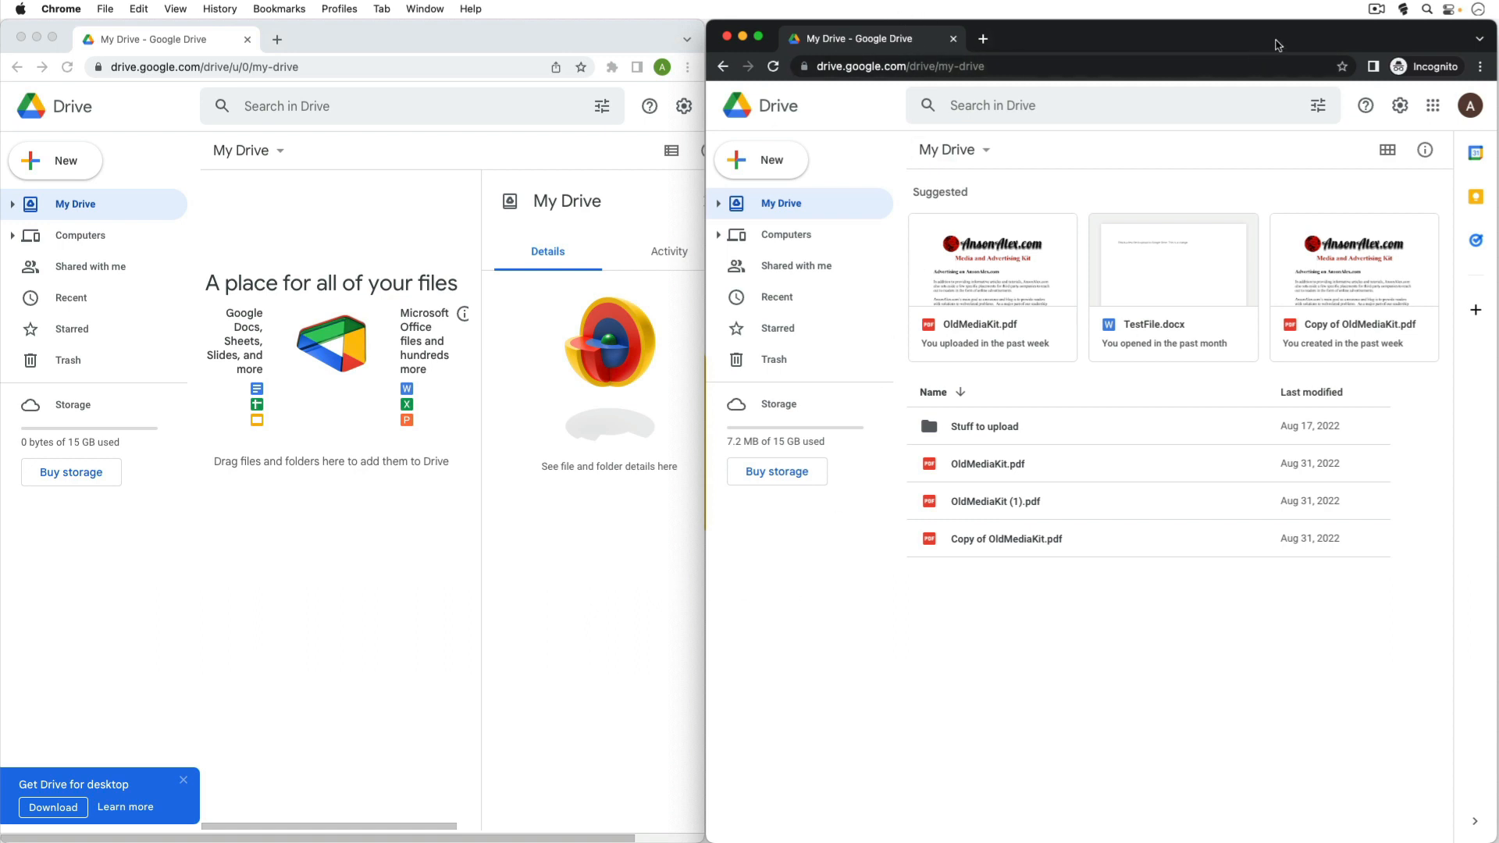